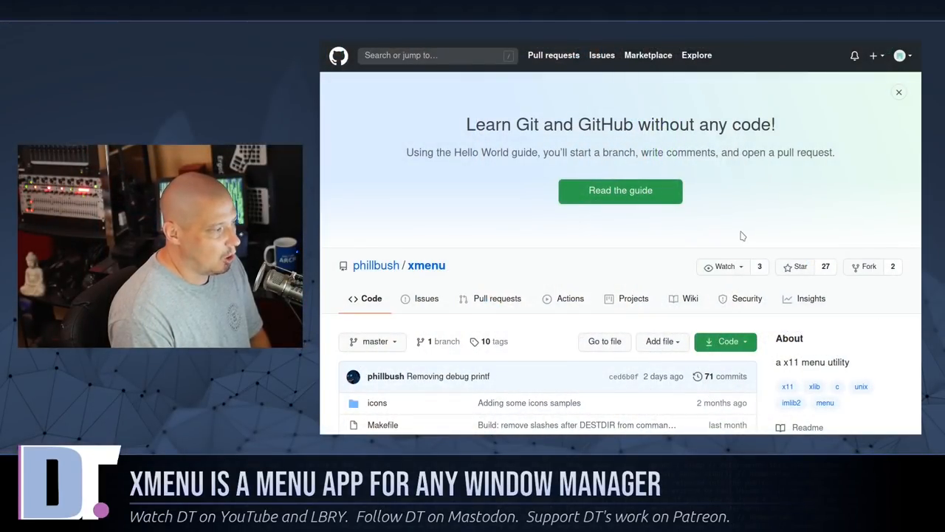
# Look up the xmenu repository's clone address on its GitHub page.
pyautogui.scroll(-3)
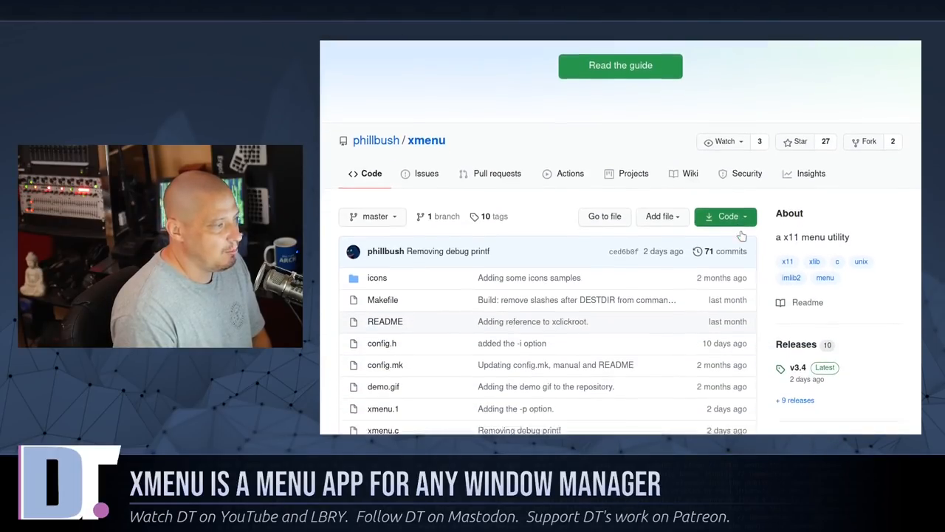
pyautogui.scroll(-3)
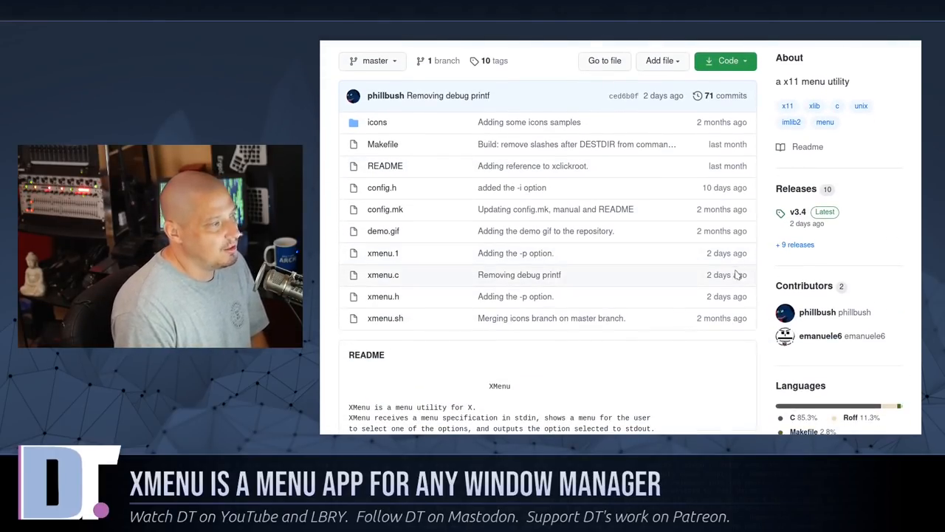
pyautogui.moveTo(505, 361)
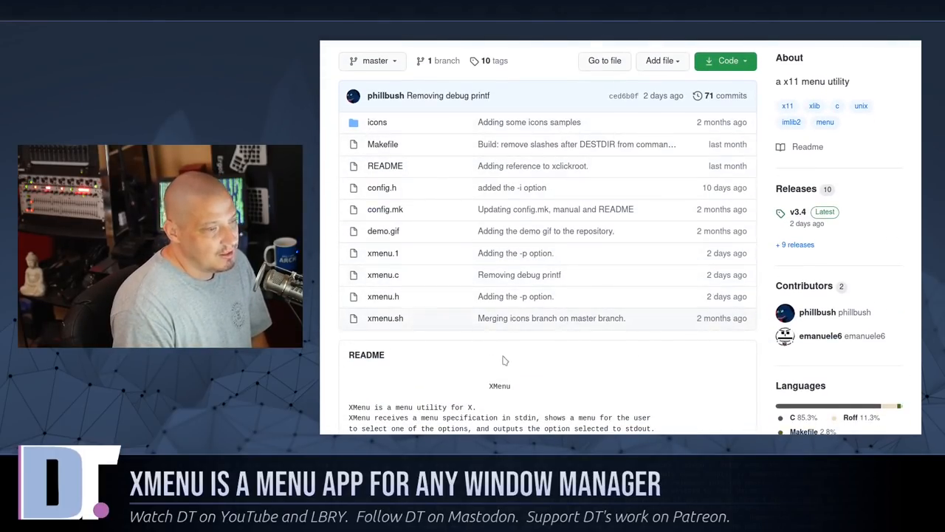
pyautogui.moveTo(516, 392)
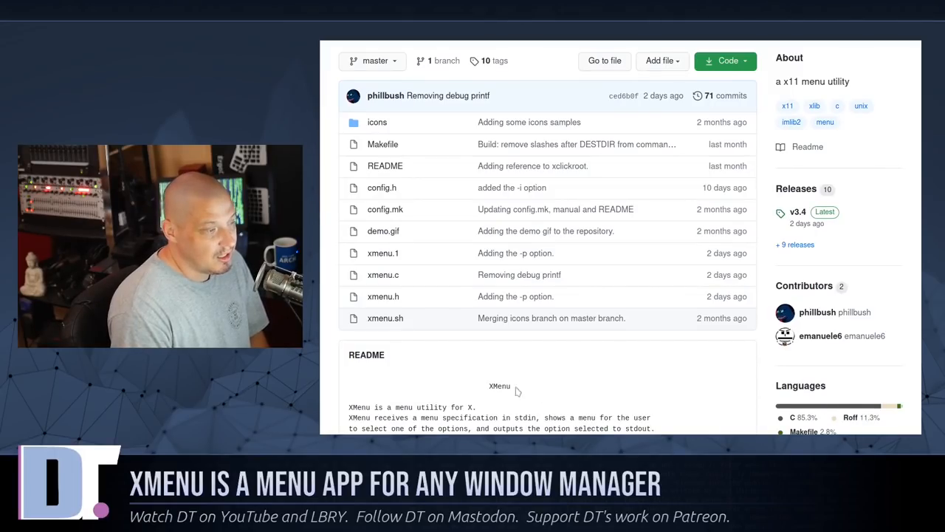
pyautogui.moveTo(385, 317)
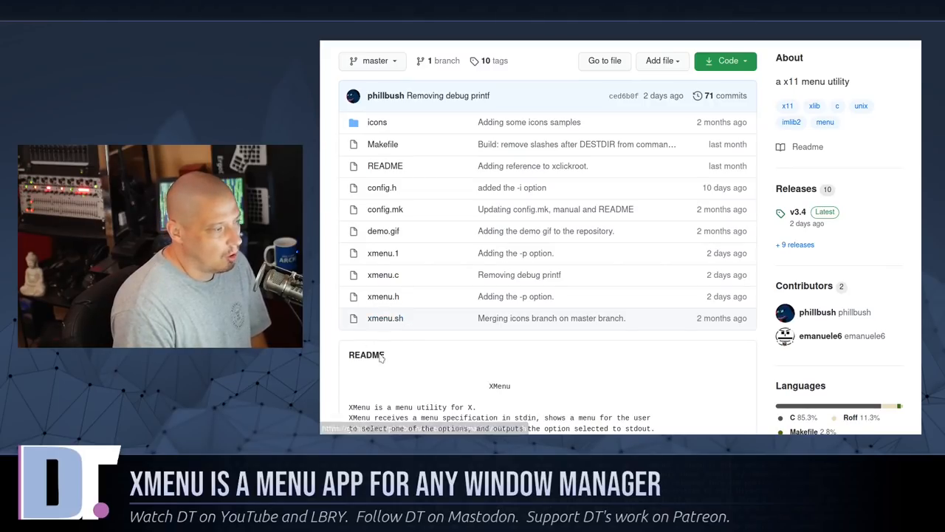
pyautogui.moveTo(613, 343)
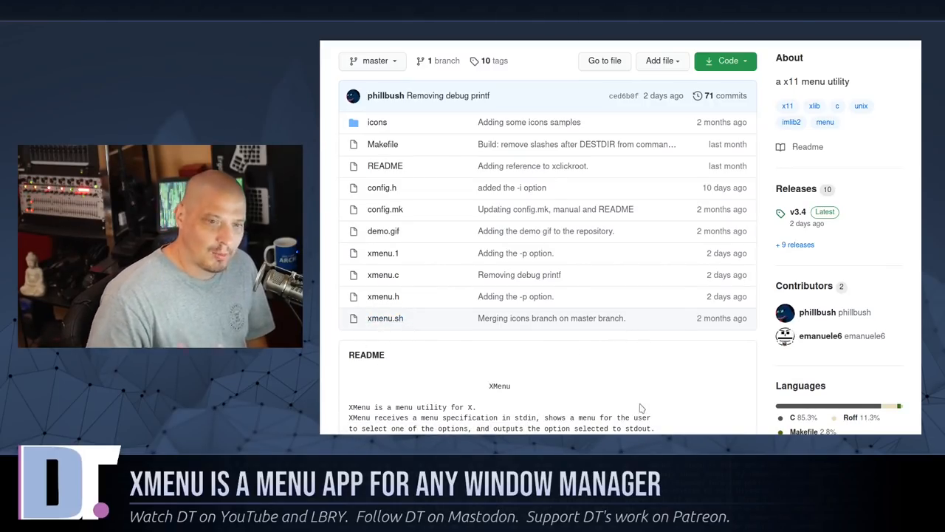
pyautogui.moveTo(646, 402)
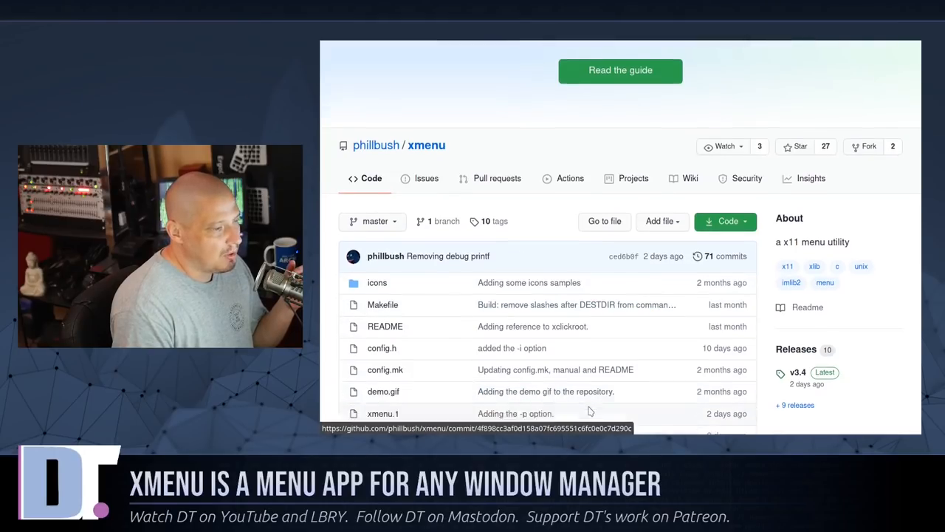
pyautogui.scroll(-3)
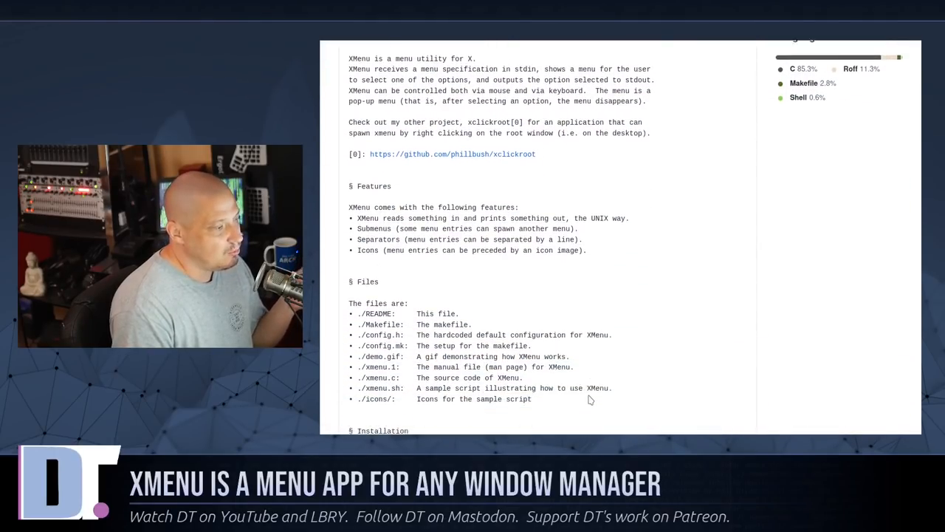
pyautogui.scroll(-3)
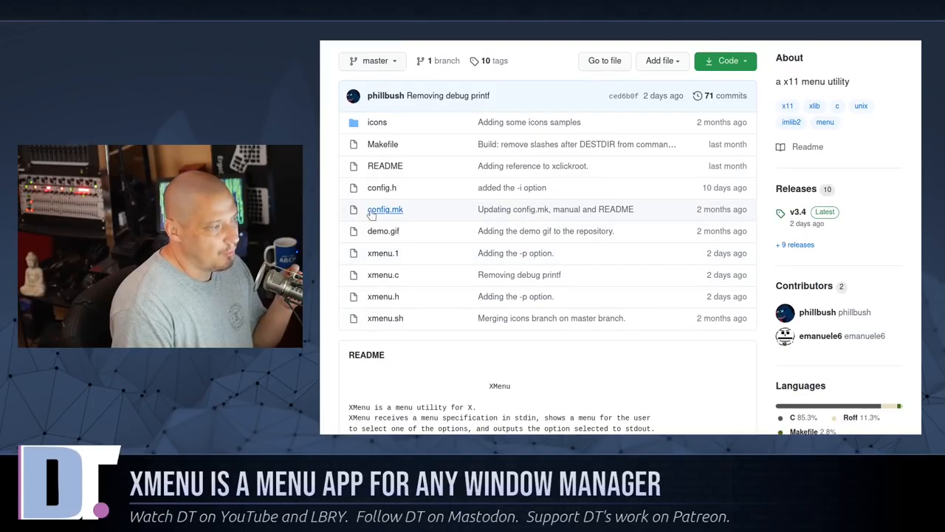
pyautogui.moveTo(385, 209)
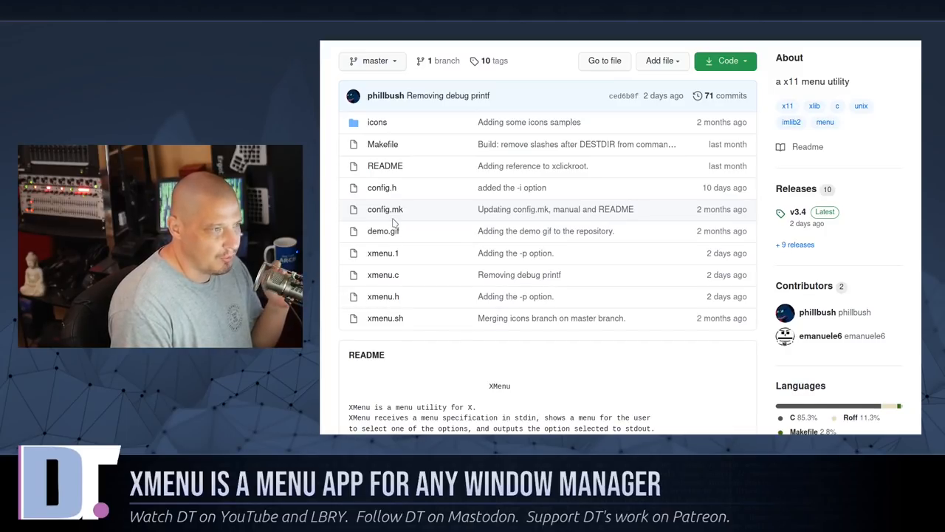
pyautogui.click(725, 61)
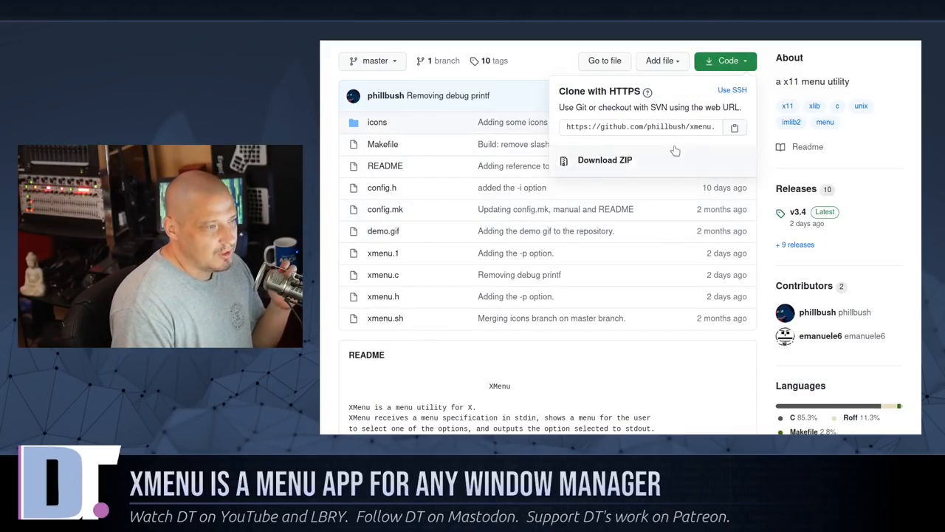
pyautogui.click(639, 127)
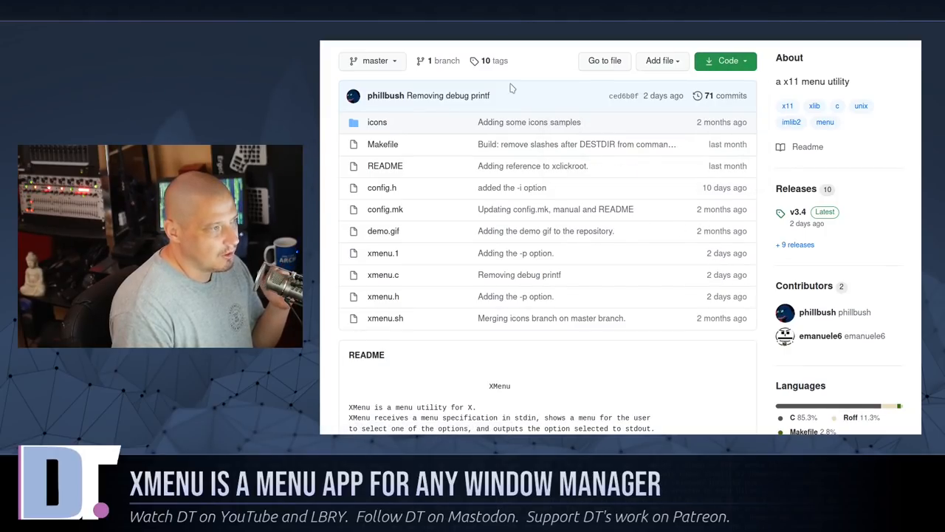
pyautogui.moveTo(634, 387)
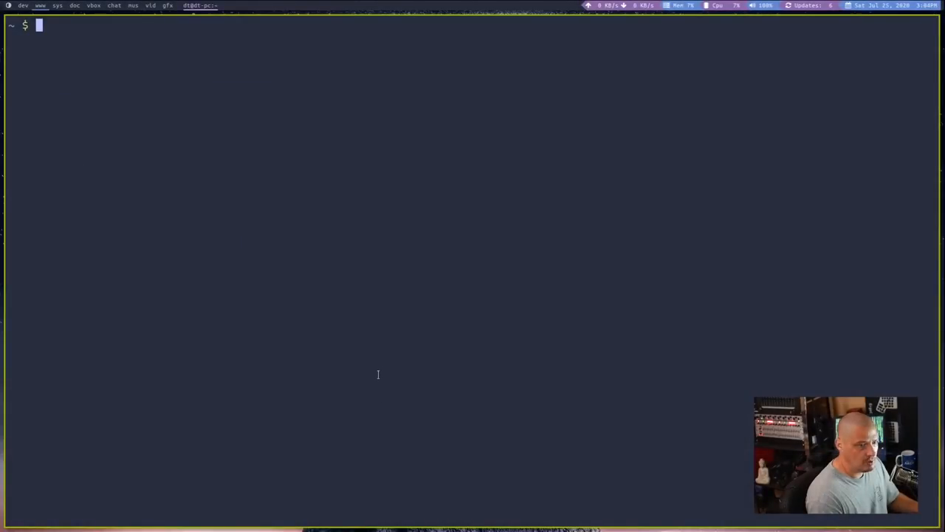
pyautogui.write('git clo')
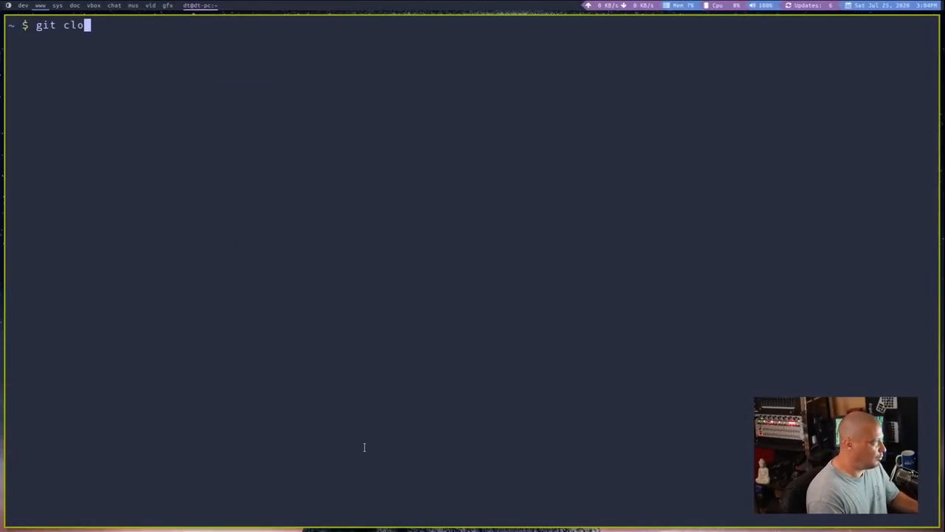
pyautogui.write('ne https://github.com/phillbush/xmenu.git')
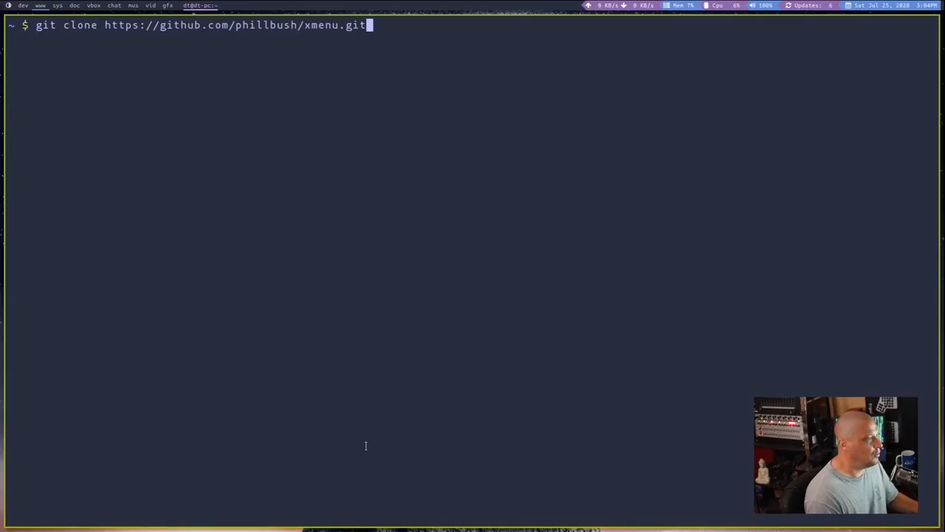
pyautogui.press('Return')
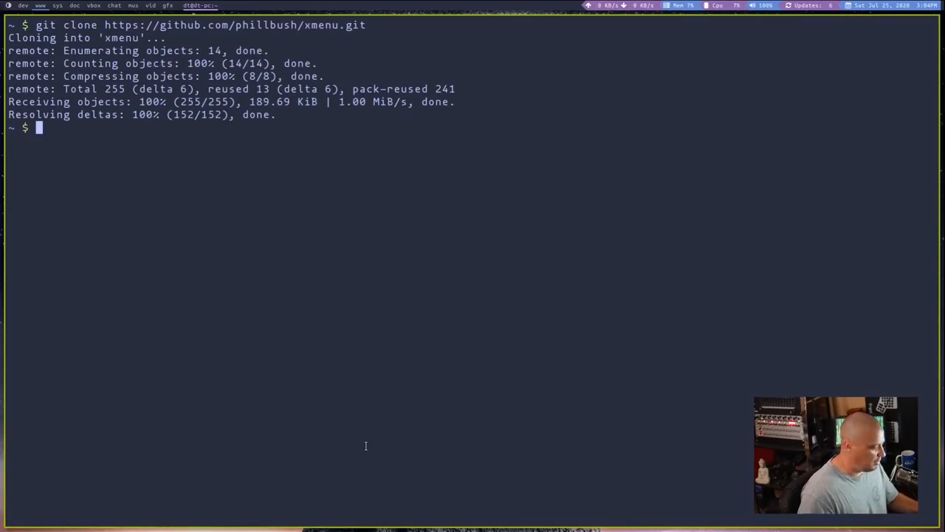
pyautogui.write('cd xmenu/')
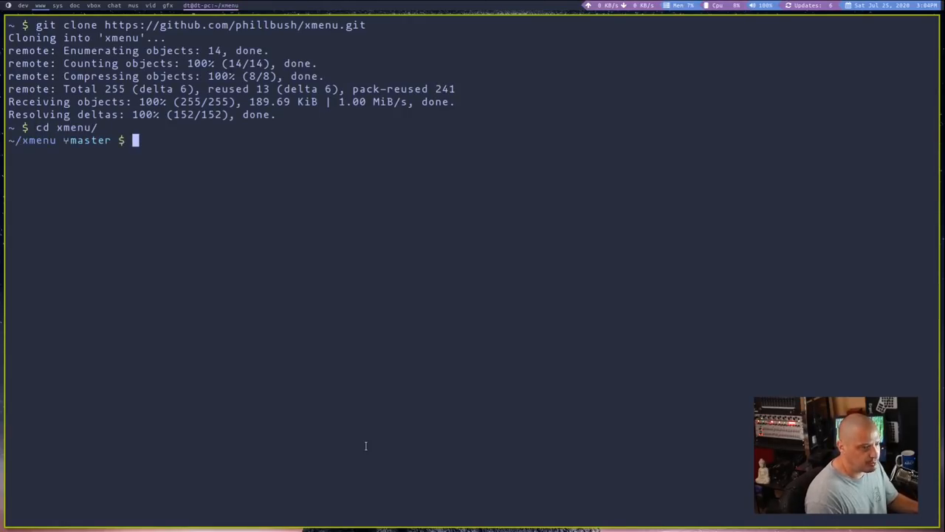
pyautogui.write('ls')
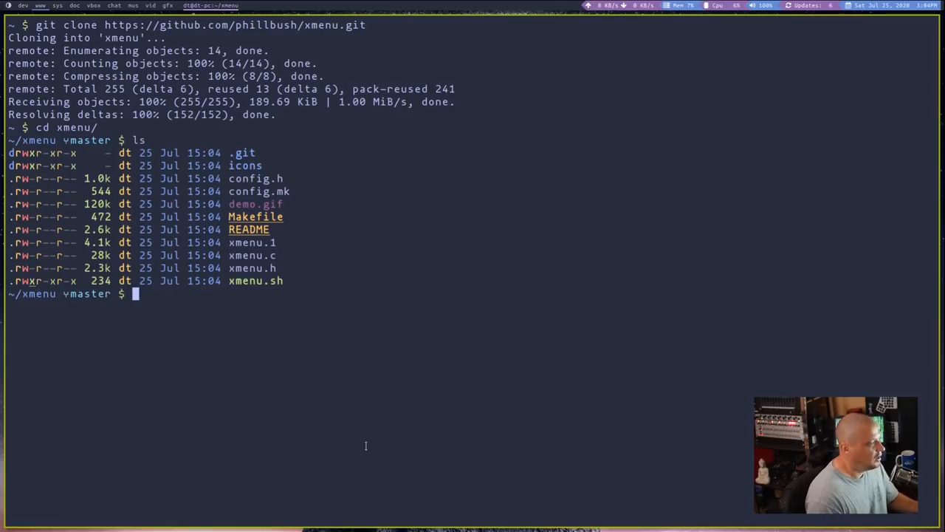
pyautogui.write('vim')
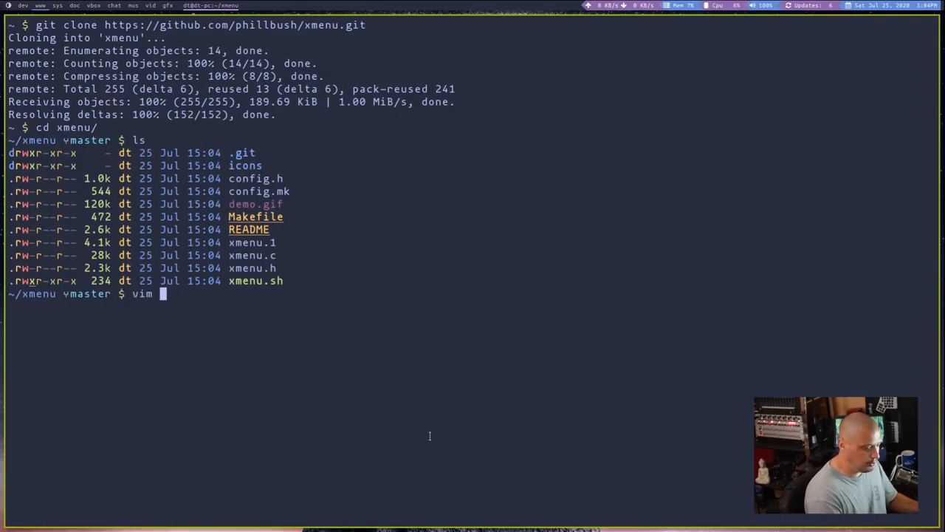
pyautogui.write('config.')
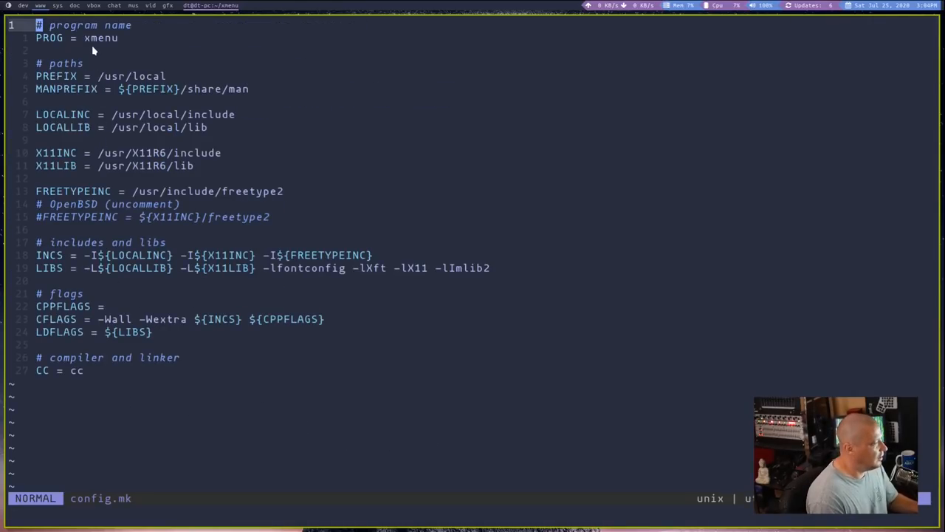
pyautogui.moveTo(414, 282)
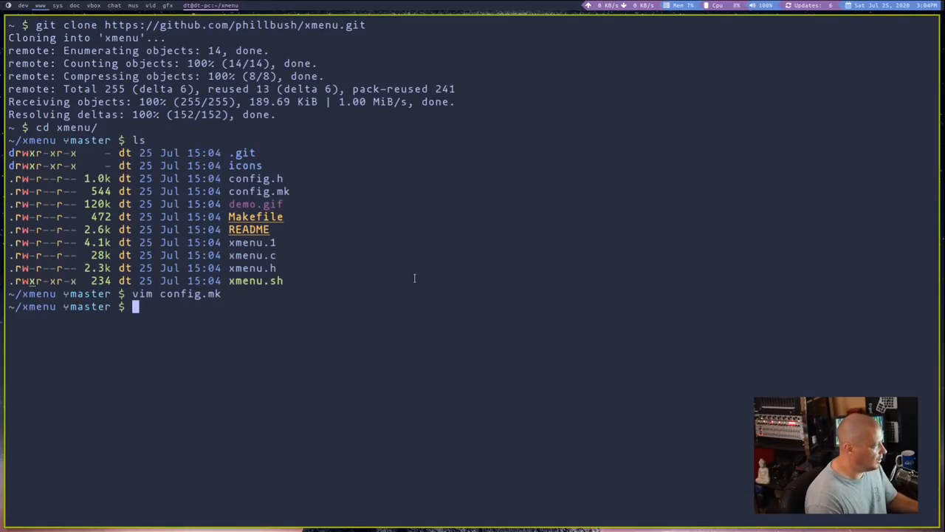
# Save config.h's dark-theme menu colours and sizes with :wq.
pyautogui.write('vim config.')
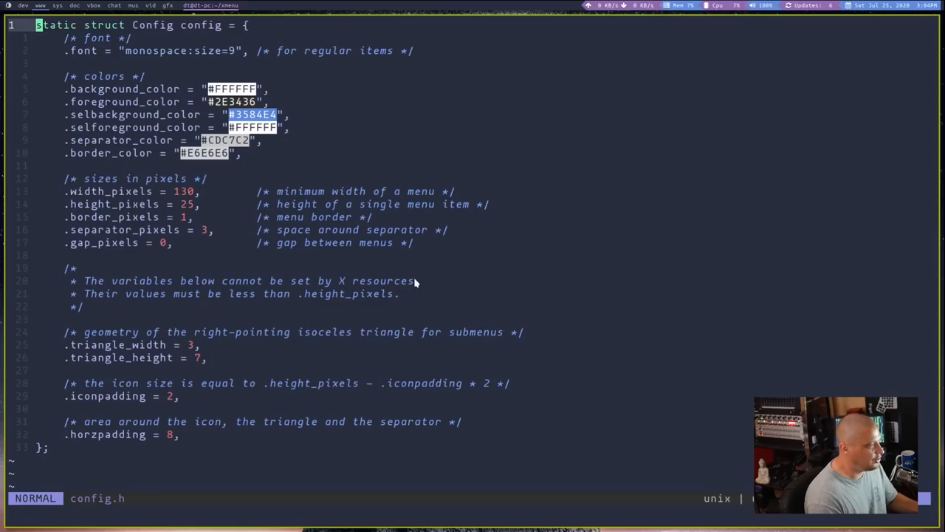
pyautogui.moveTo(127, 165)
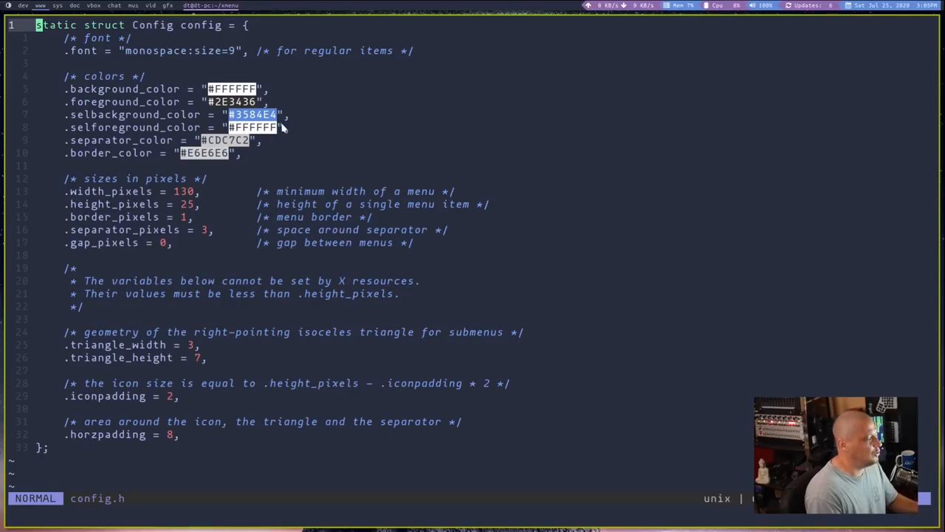
pyautogui.moveTo(376, 161)
pyautogui.write('292d3e')
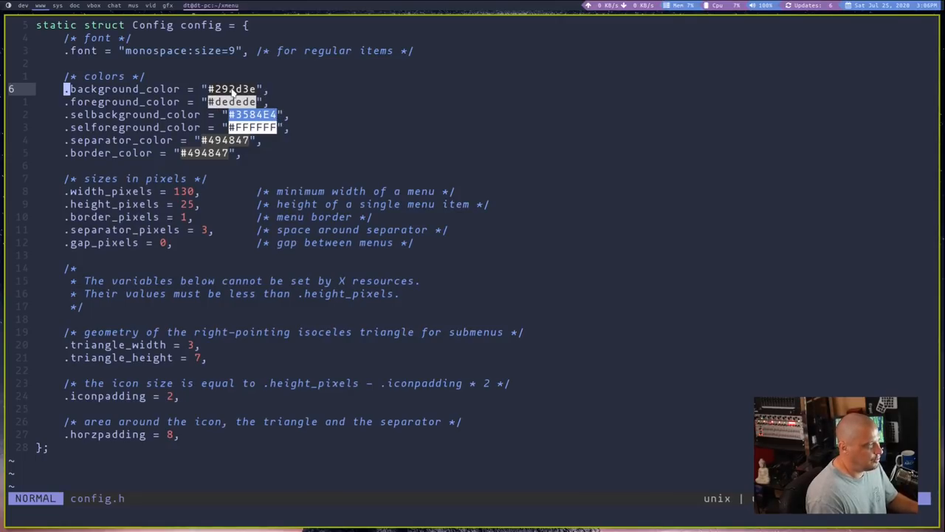
pyautogui.moveTo(484, 20)
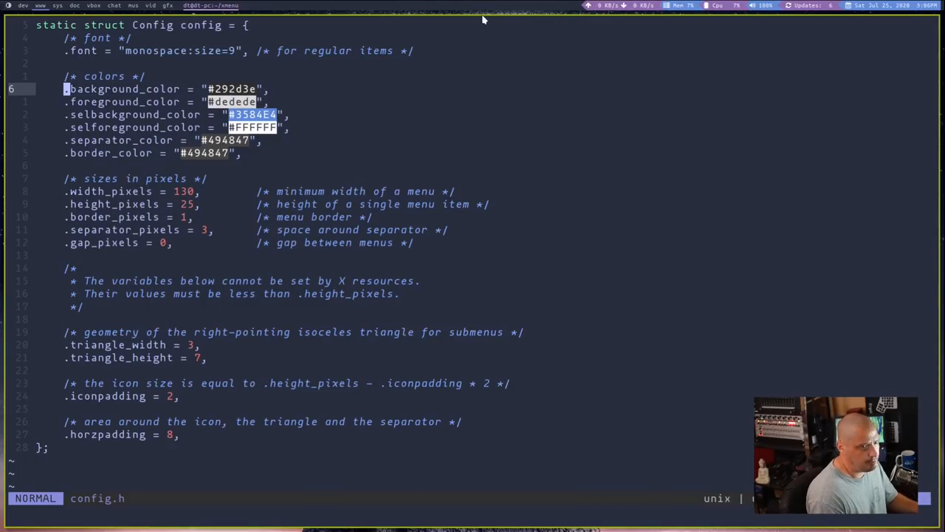
pyautogui.moveTo(483, 12)
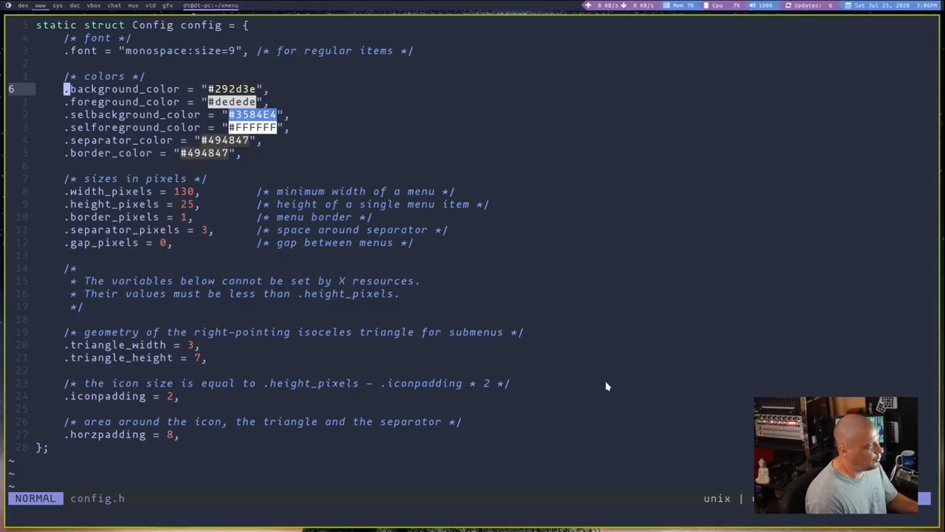
pyautogui.moveTo(605, 387)
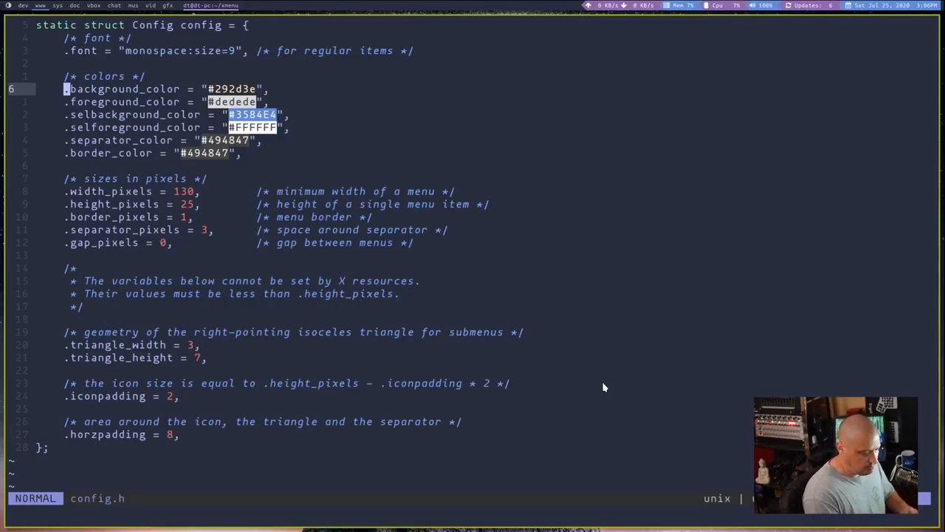
pyautogui.write(':wq')
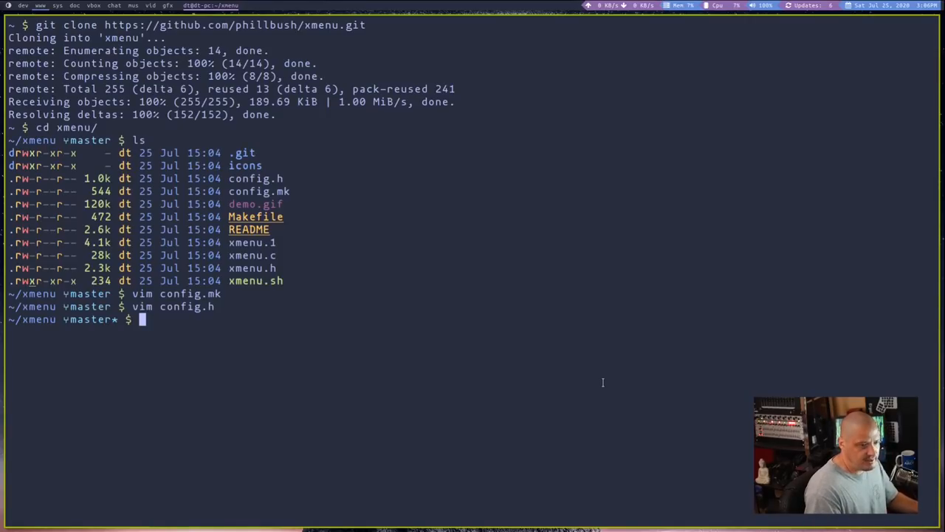
# Install xmenu with sudo make install, then open xmenu.sh in Vim.
pyautogui.write('sudo make')
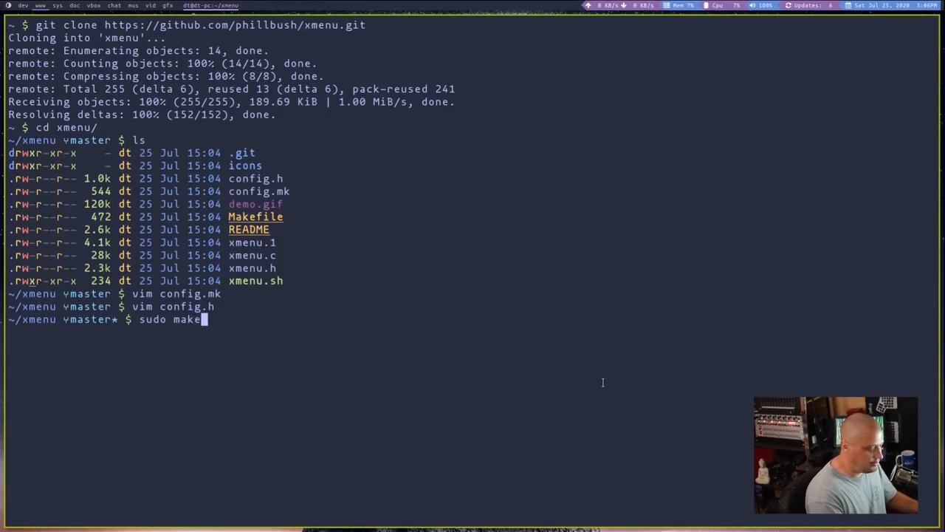
pyautogui.write('install')
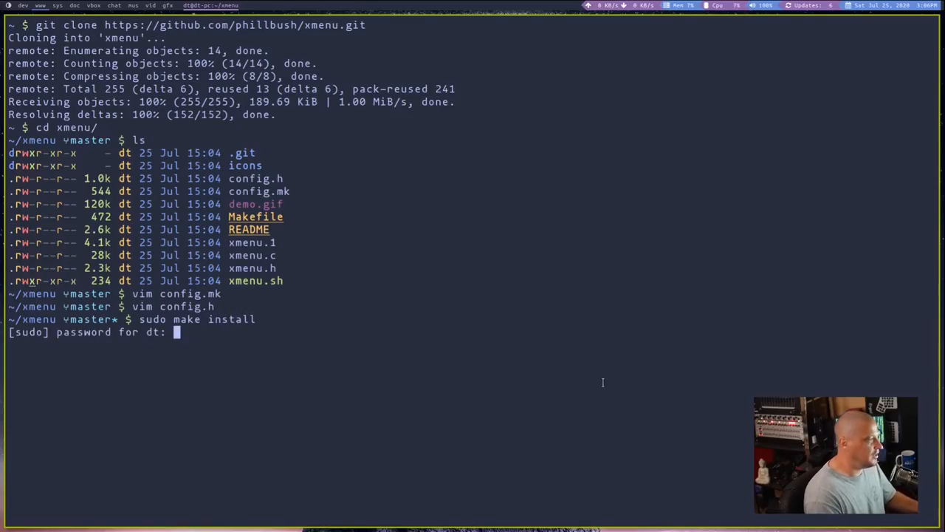
pyautogui.press('Return')
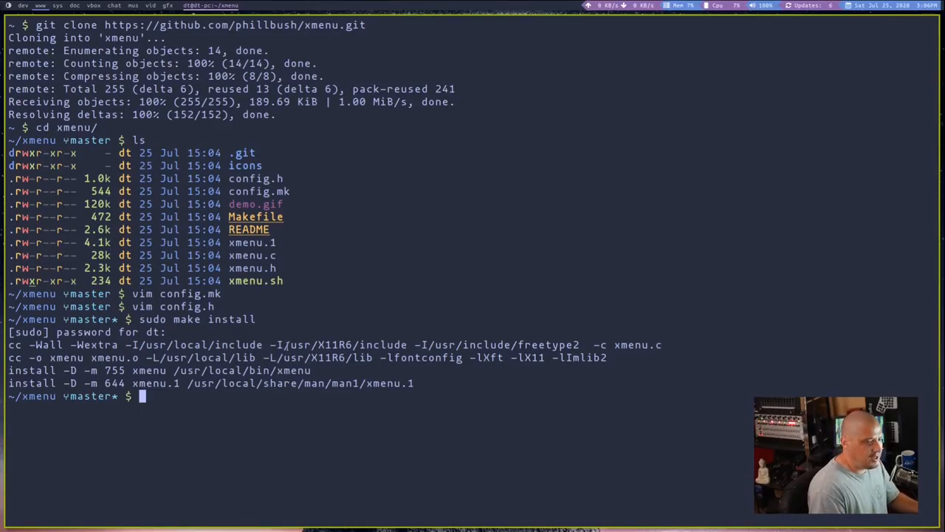
pyautogui.doubleClick(255, 281)
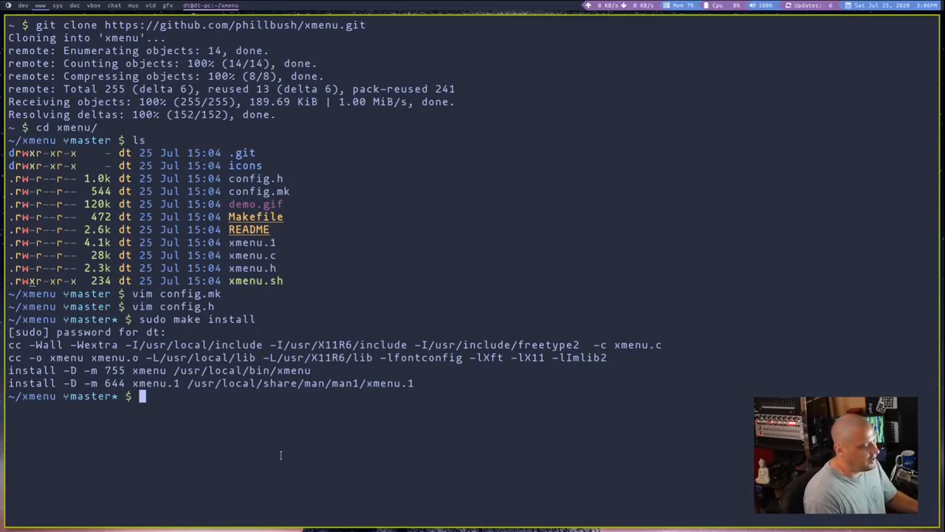
pyautogui.write('vim')
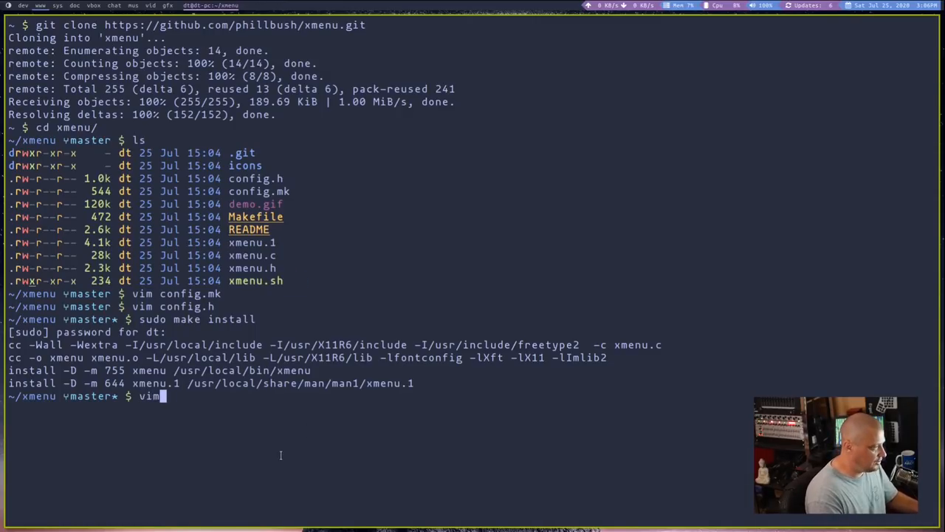
pyautogui.write('xmenu.sh')
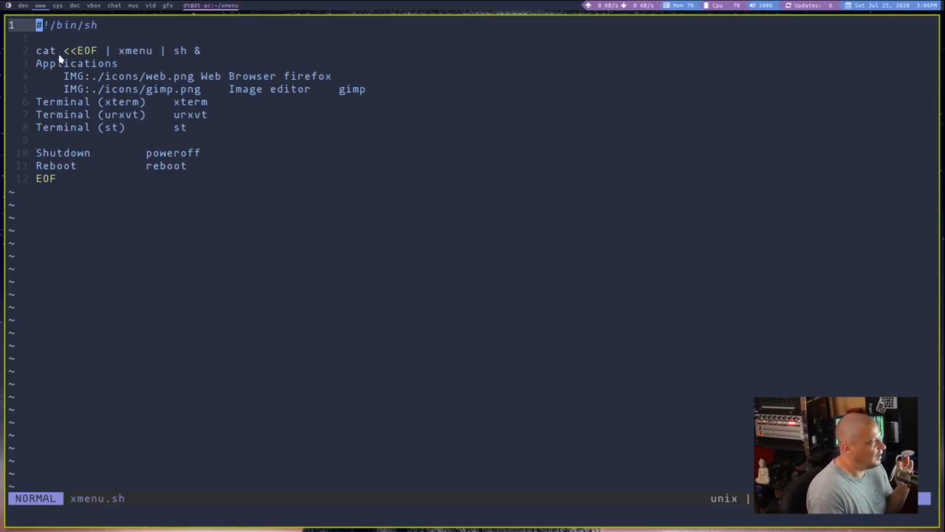
pyautogui.moveTo(100, 187)
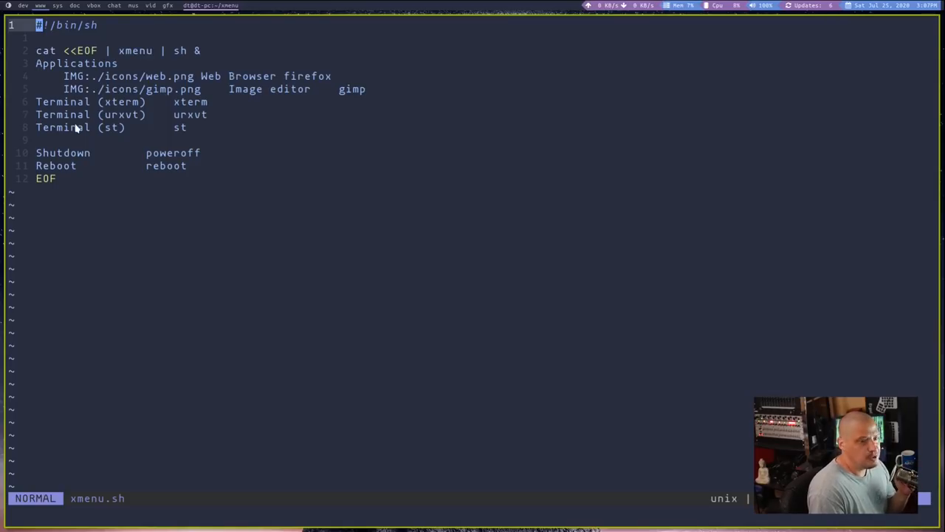
pyautogui.moveTo(62, 89)
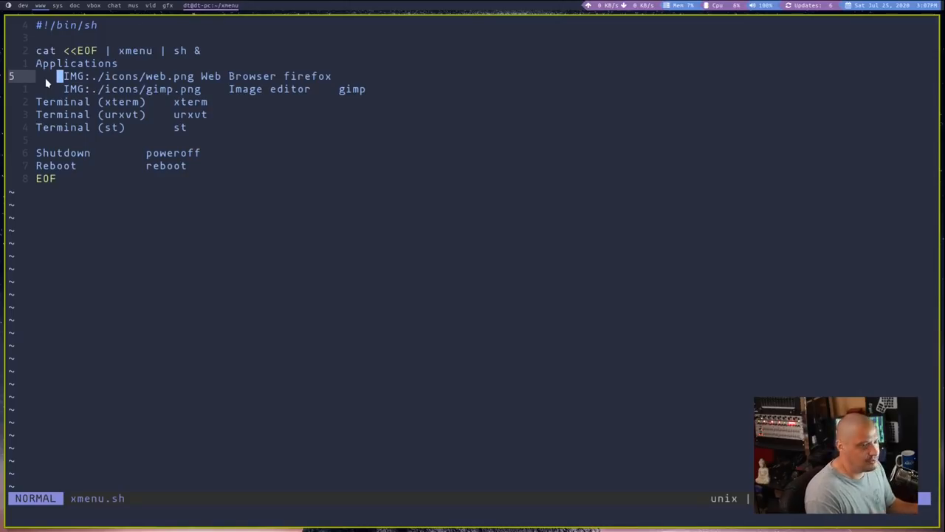
pyautogui.moveTo(169, 191)
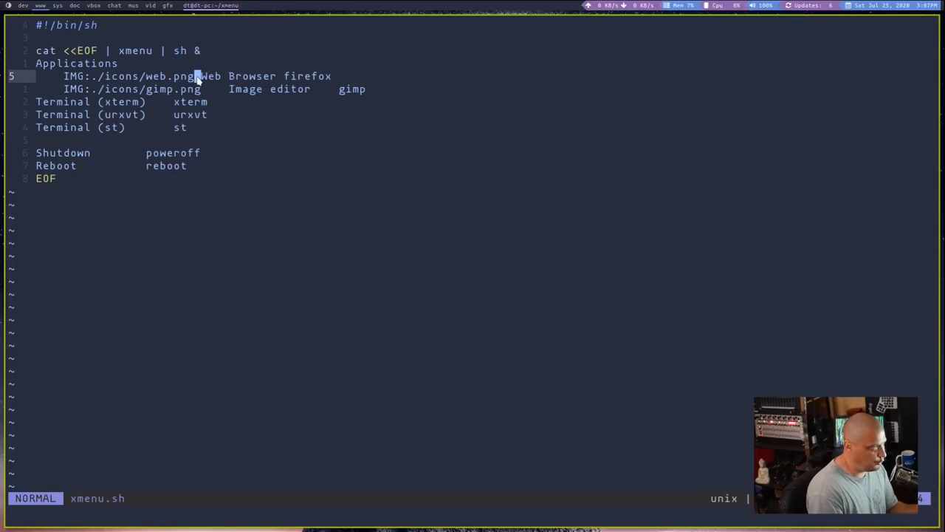
pyautogui.moveTo(209, 76)
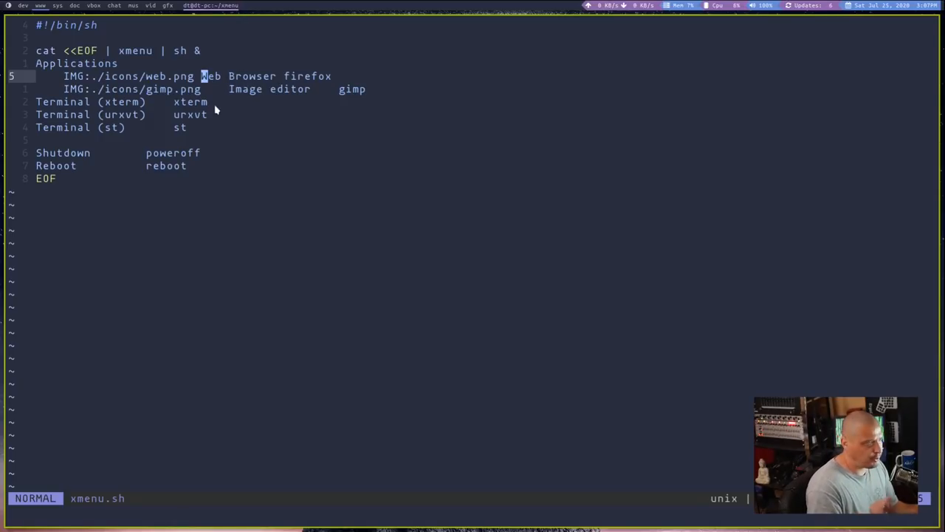
pyautogui.moveTo(266, 81)
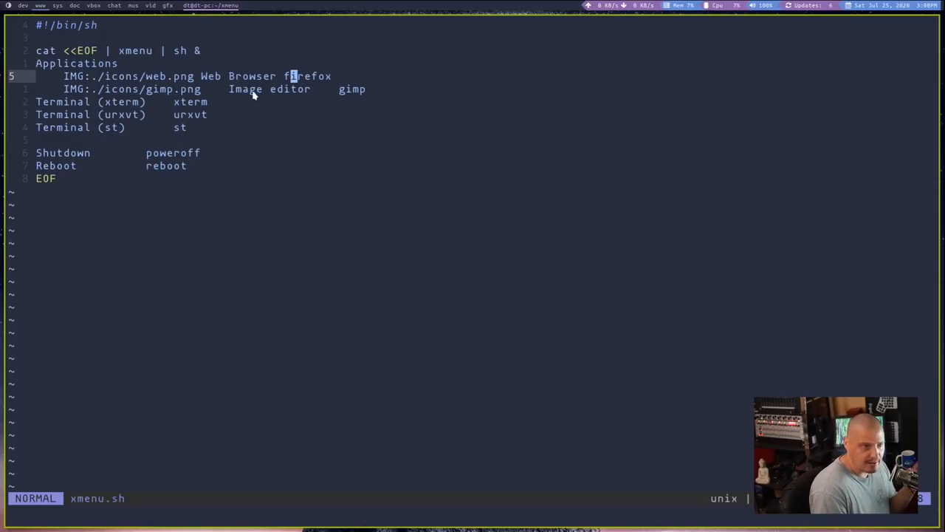
pyautogui.moveTo(278, 76)
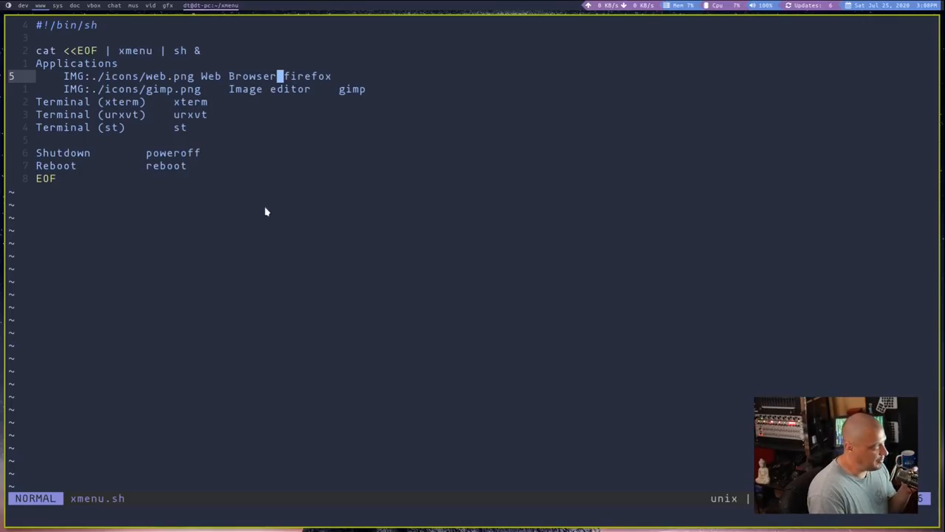
pyautogui.moveTo(80, 94)
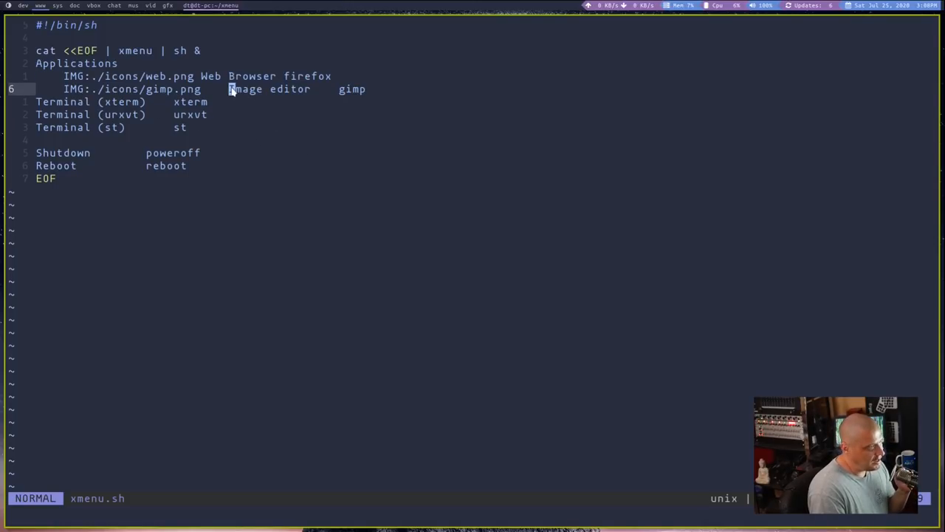
pyautogui.moveTo(275, 135)
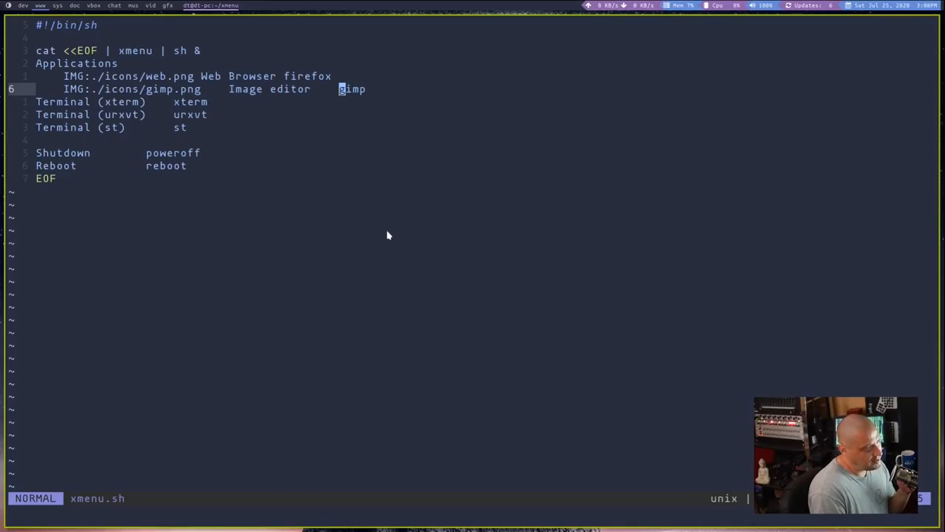
pyautogui.moveTo(328, 254)
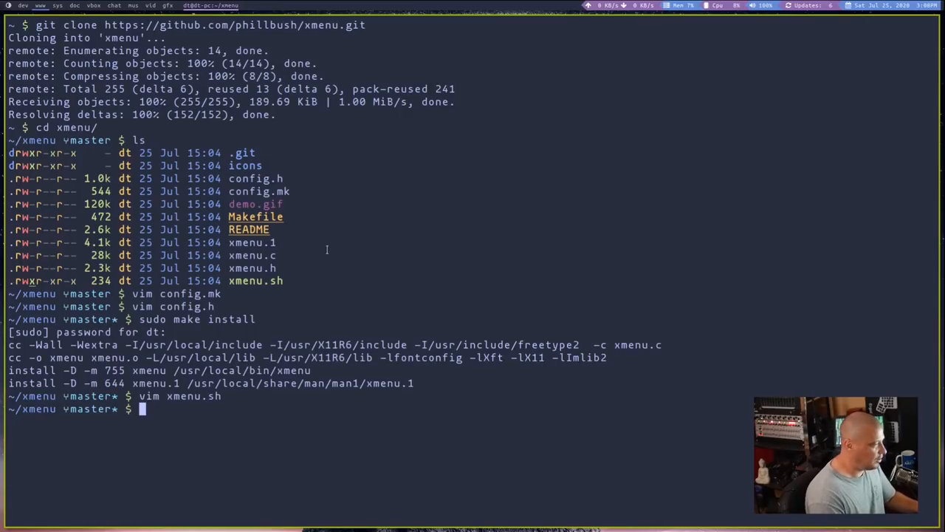
# Run ./xmenu.sh and launch xterm from the menu's Terminal entry.
pyautogui.write('./xmenu.sh')
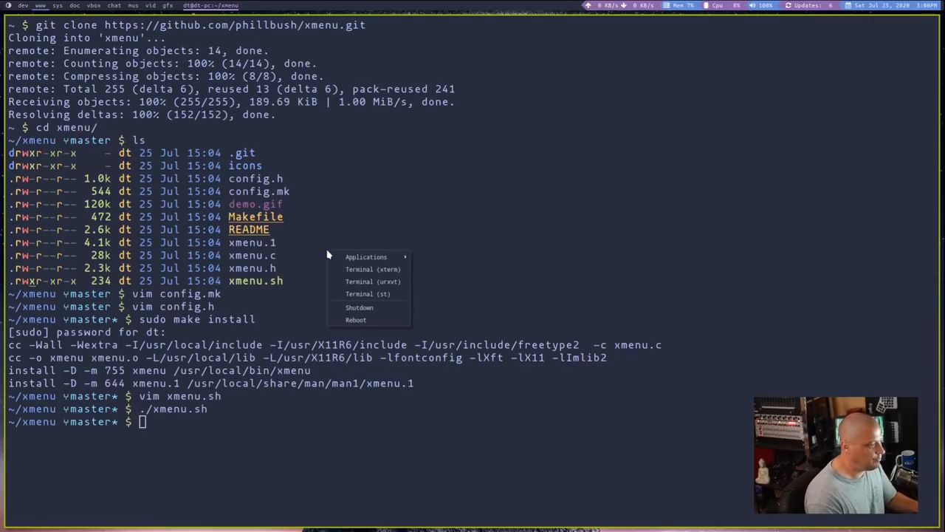
pyautogui.moveTo(366, 256)
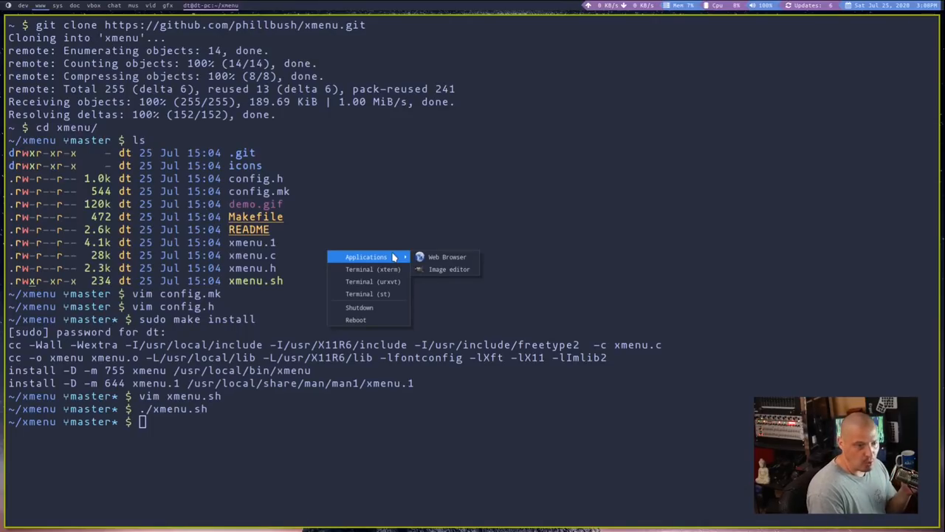
pyautogui.moveTo(393, 264)
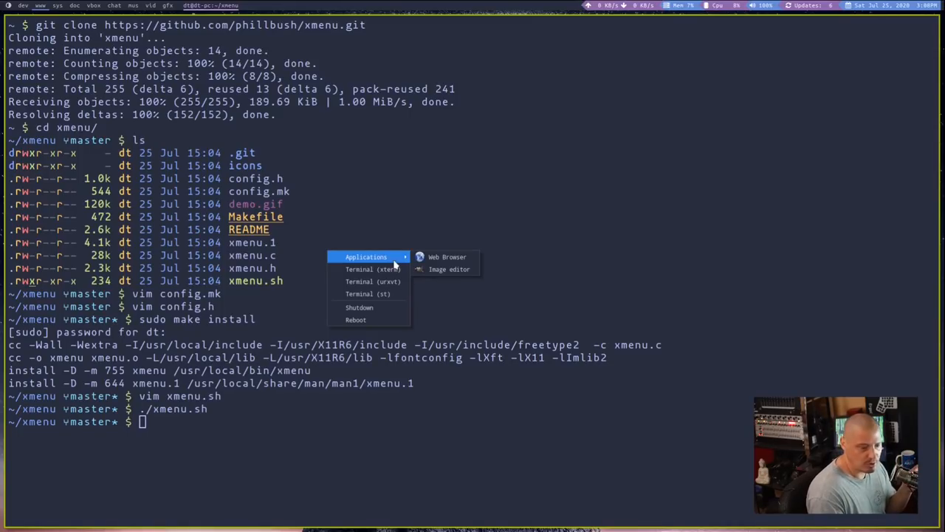
pyautogui.moveTo(446, 256)
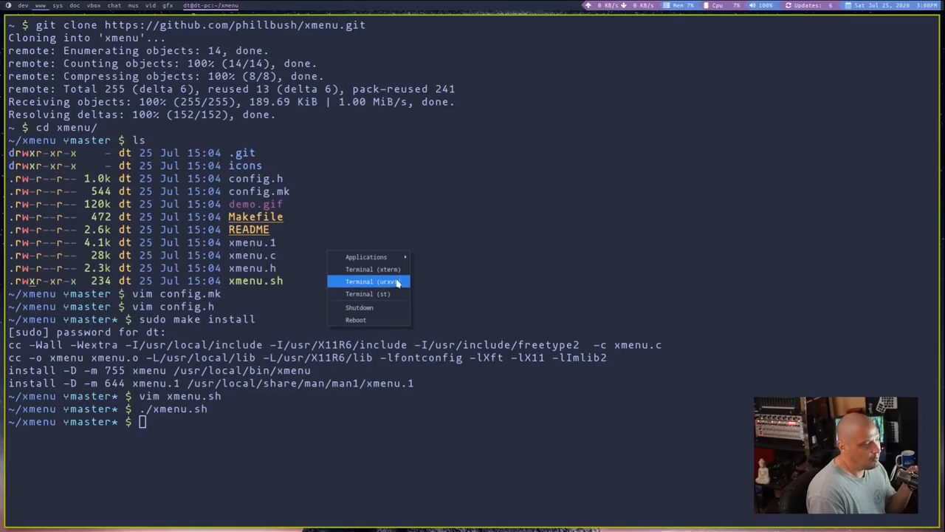
pyautogui.moveTo(367, 293)
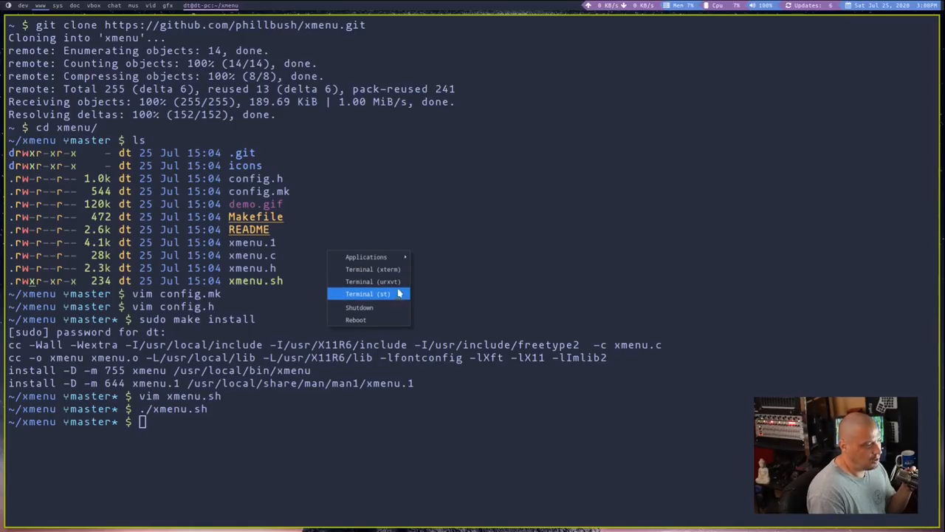
pyautogui.moveTo(402, 295)
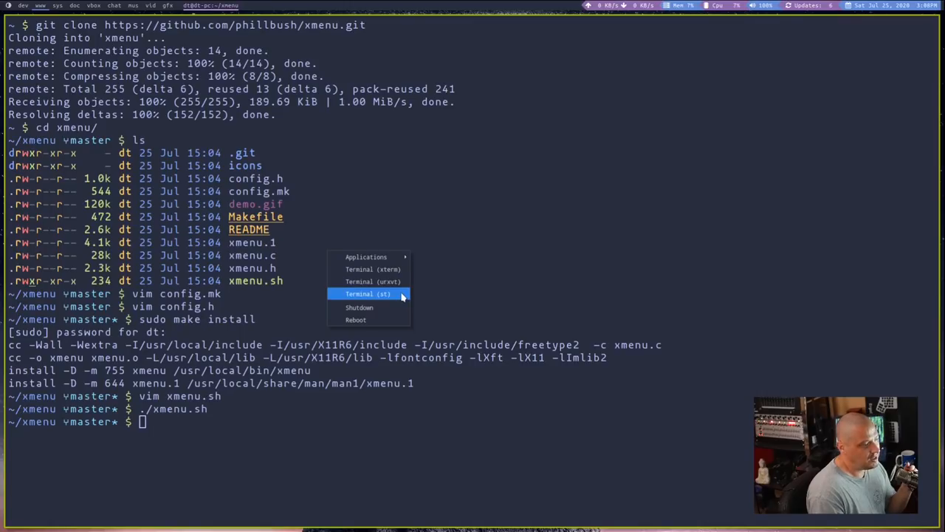
pyautogui.moveTo(399, 303)
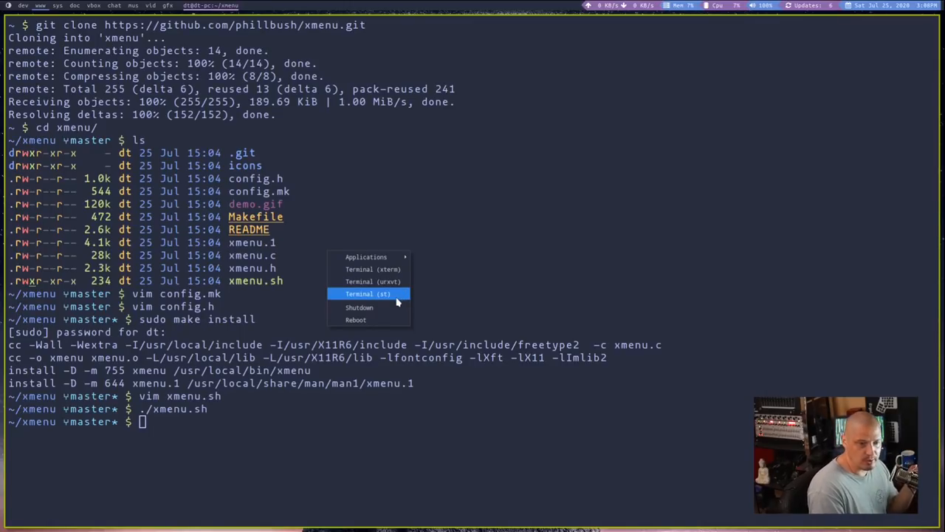
pyautogui.moveTo(399, 307)
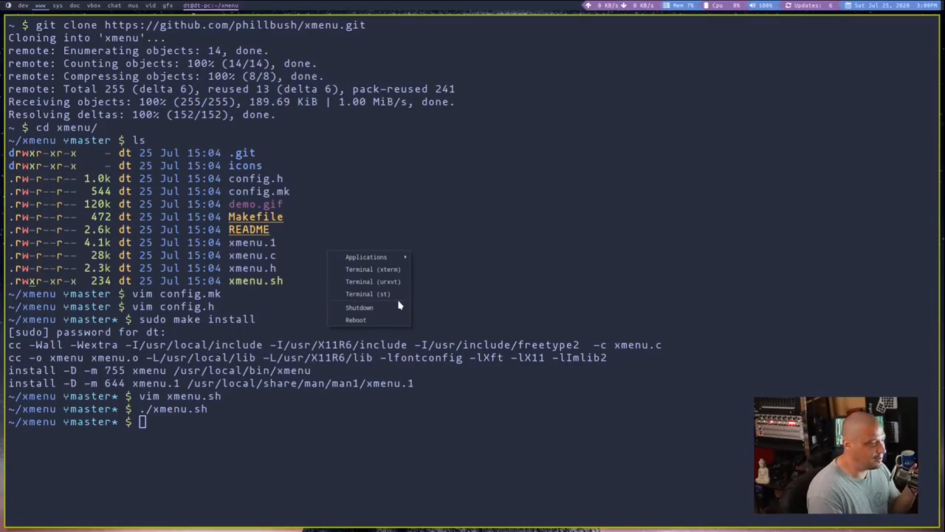
pyautogui.moveTo(373, 269)
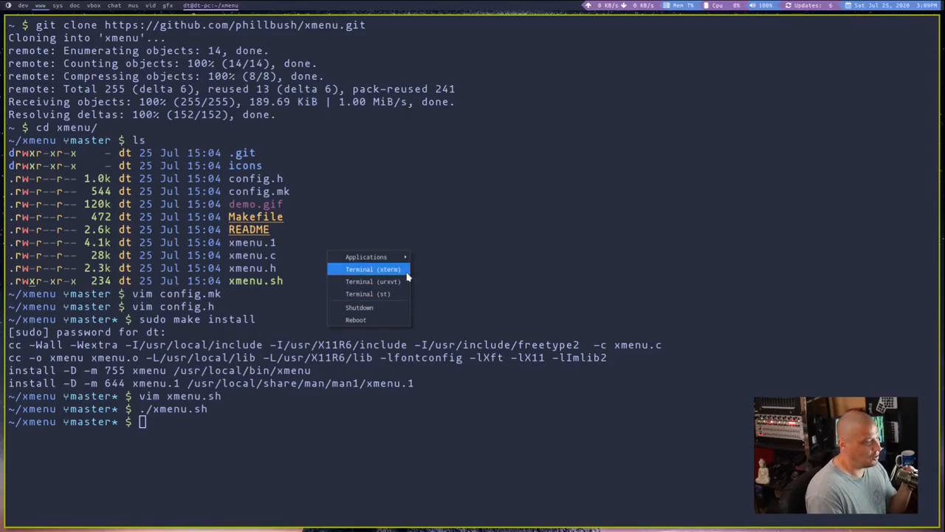
pyautogui.click(373, 269)
pyautogui.write('./xmenu.sh')
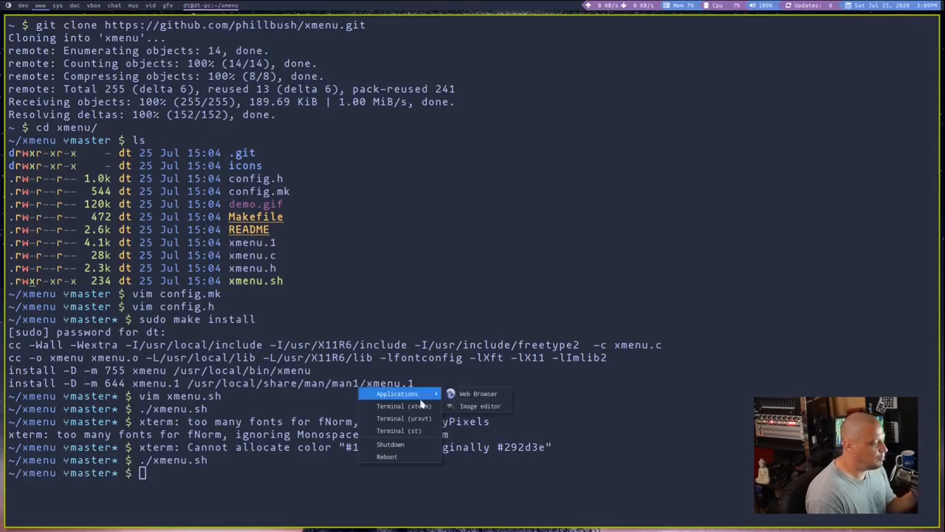
pyautogui.moveTo(399, 456)
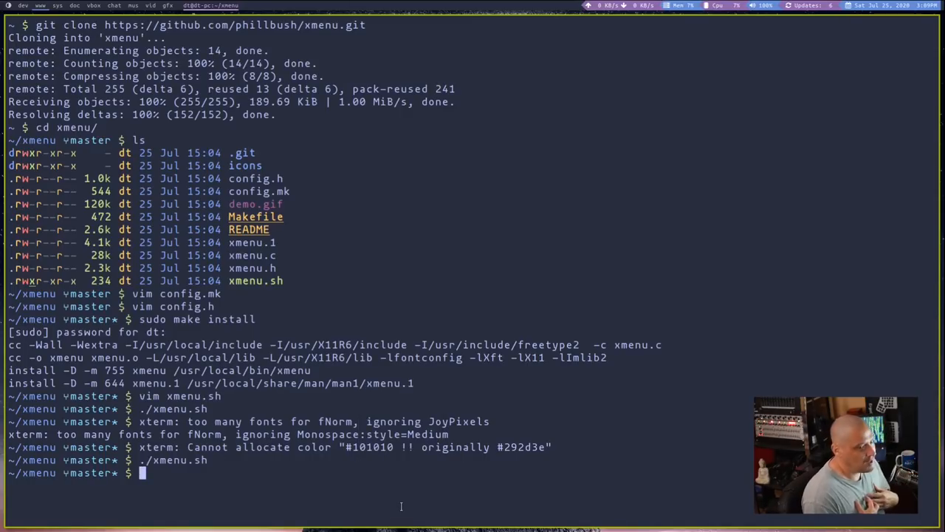
# Open xmenu.sh in Vim to view its kernel, now-playing and category entries.
pyautogui.write('vim xmenu.sh')
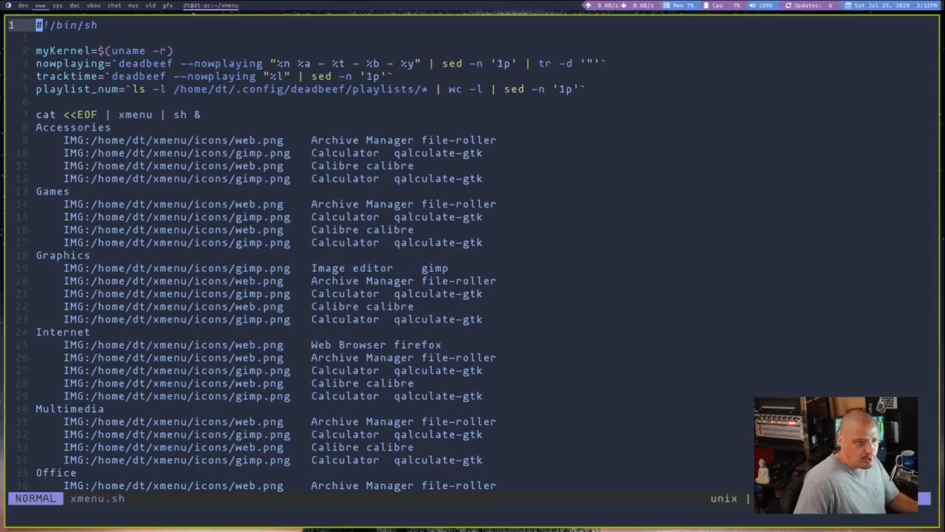
pyautogui.moveTo(250, 360)
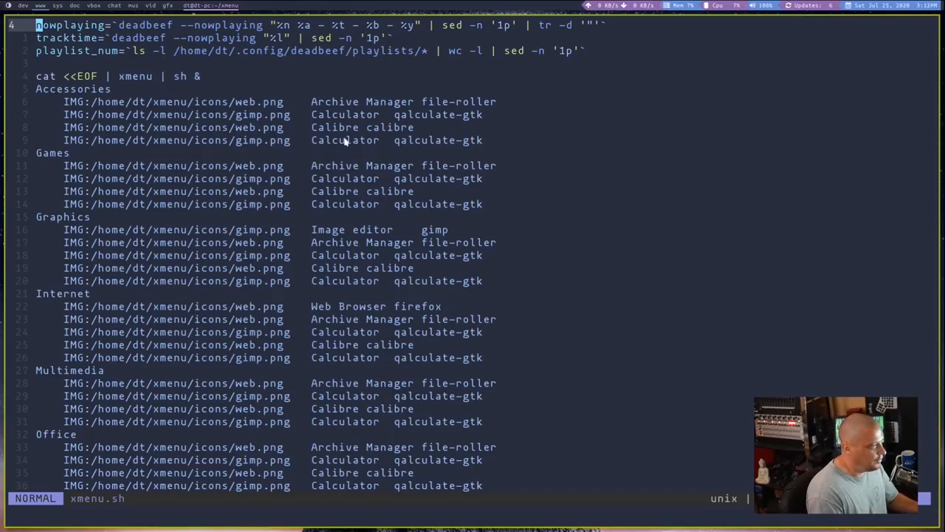
pyautogui.scroll(-3)
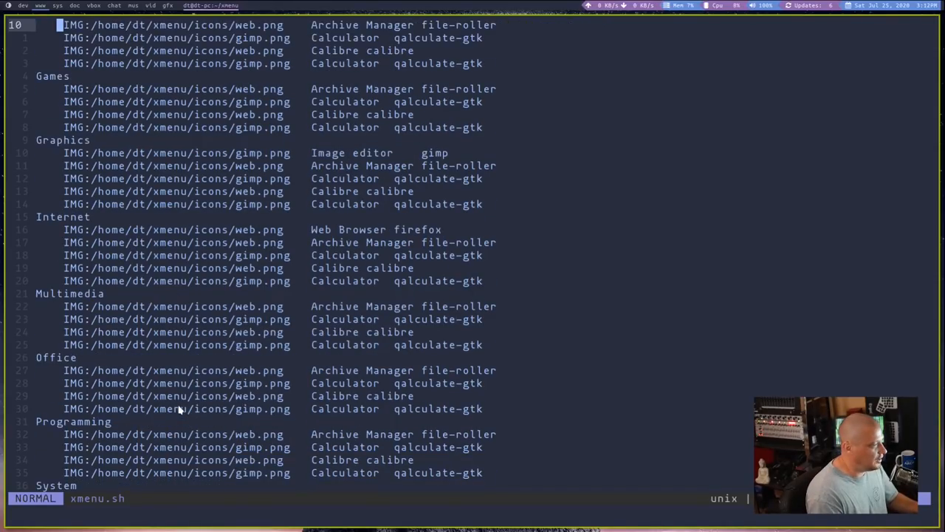
pyautogui.scroll(-3)
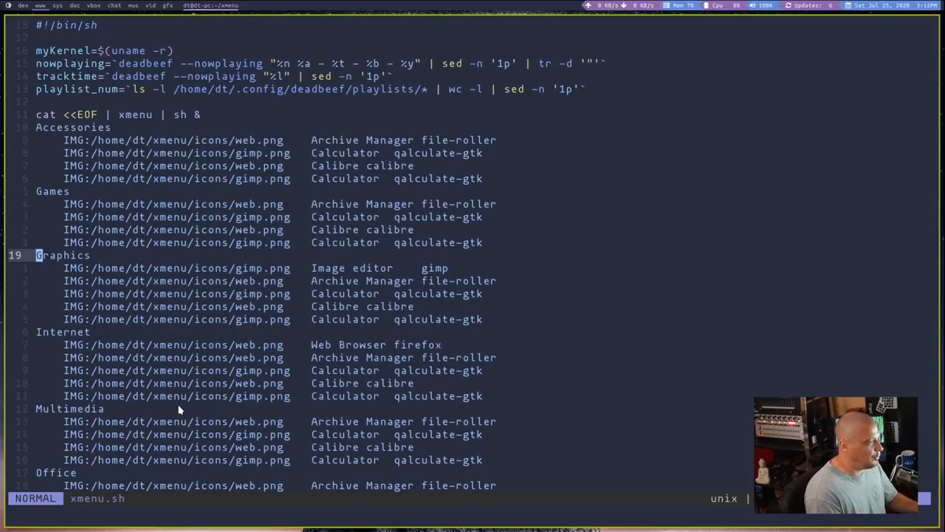
pyautogui.moveTo(195, 384)
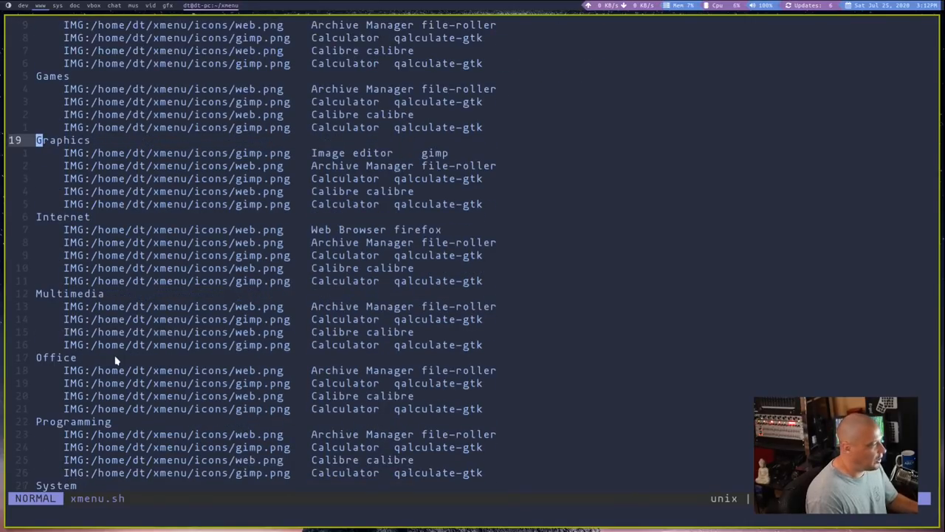
pyautogui.scroll(-3)
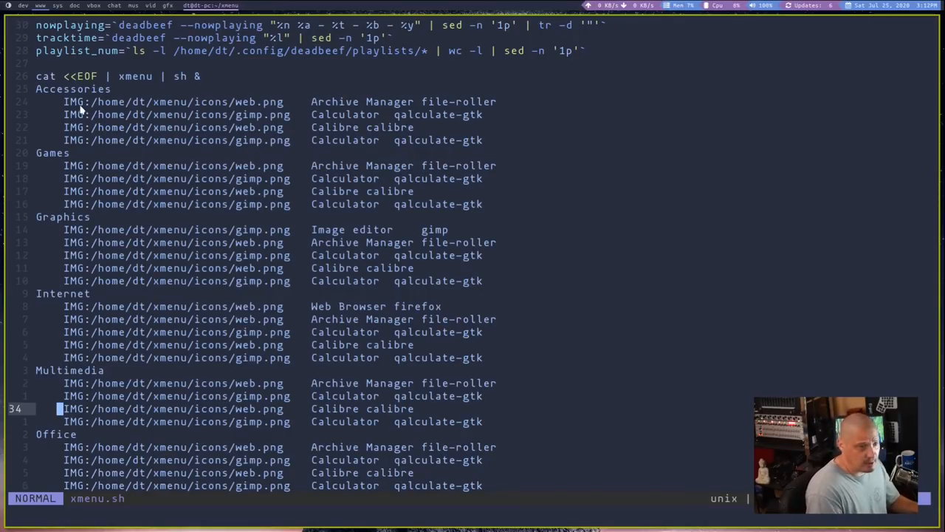
pyautogui.moveTo(57, 294)
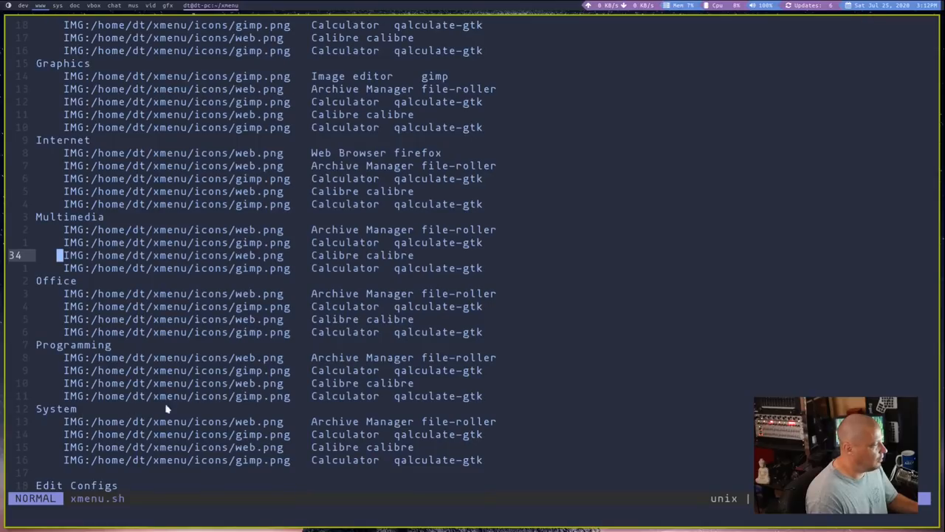
pyautogui.scroll(-3)
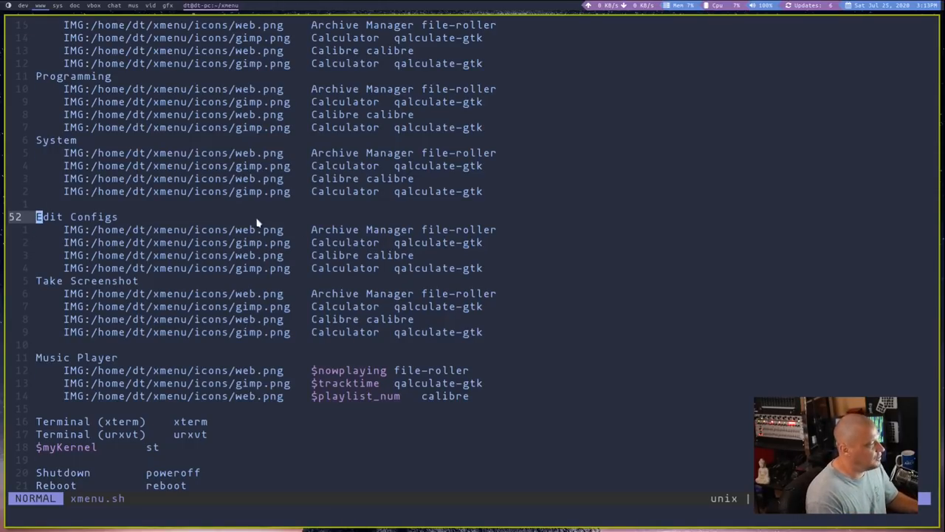
pyautogui.moveTo(328, 310)
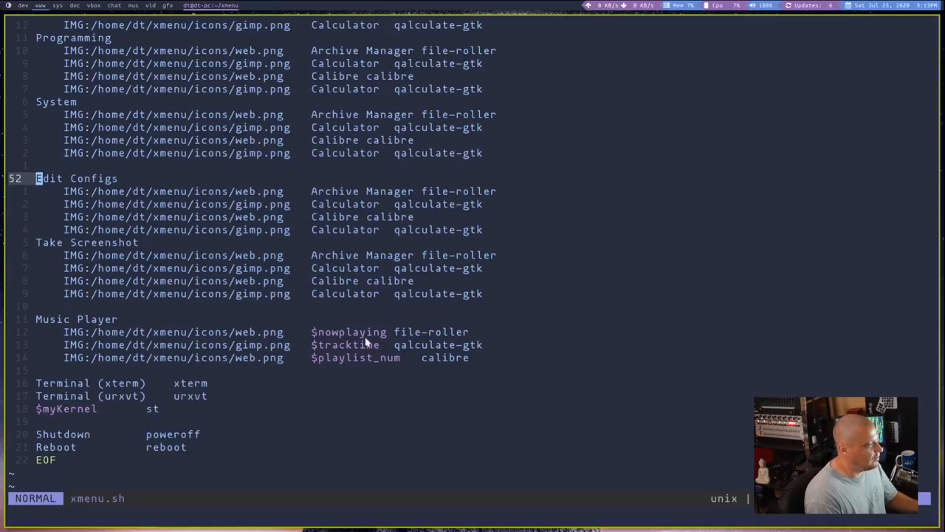
pyautogui.moveTo(218, 296)
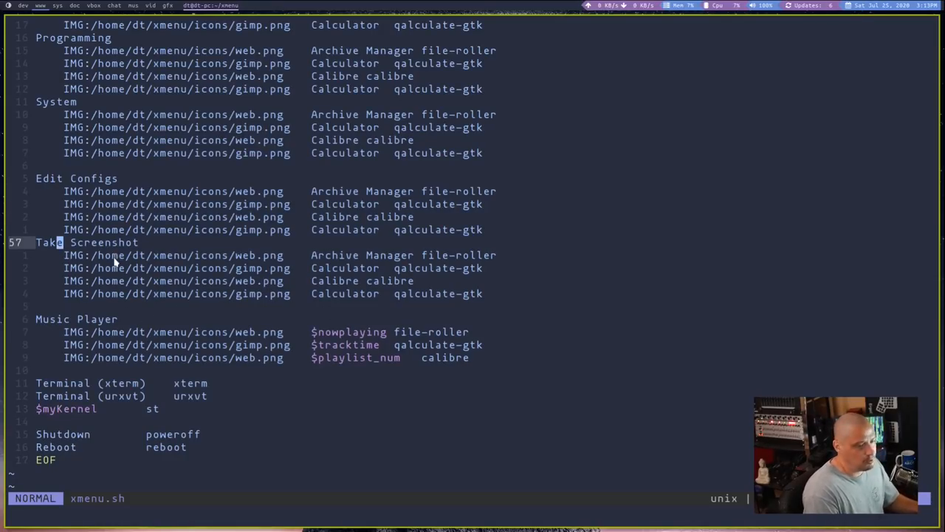
pyautogui.moveTo(147, 275)
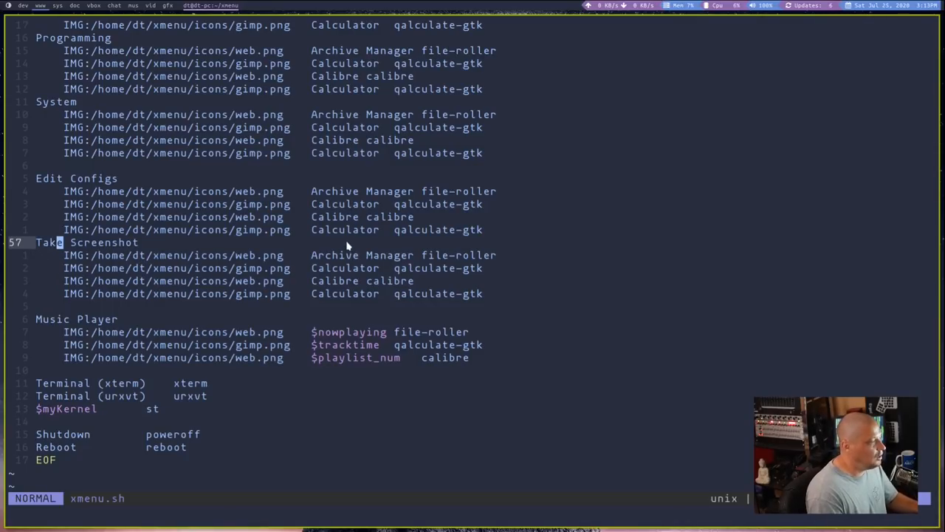
pyautogui.moveTo(515, 513)
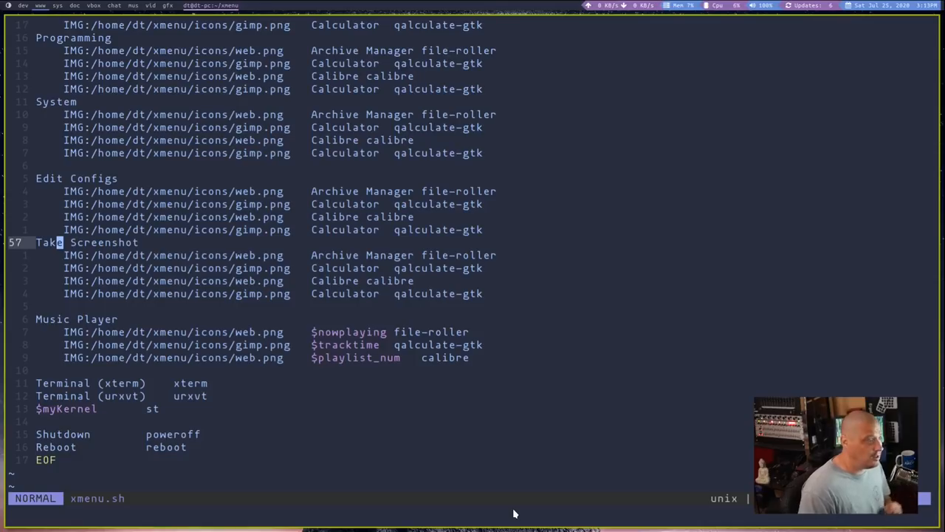
pyautogui.moveTo(226, 431)
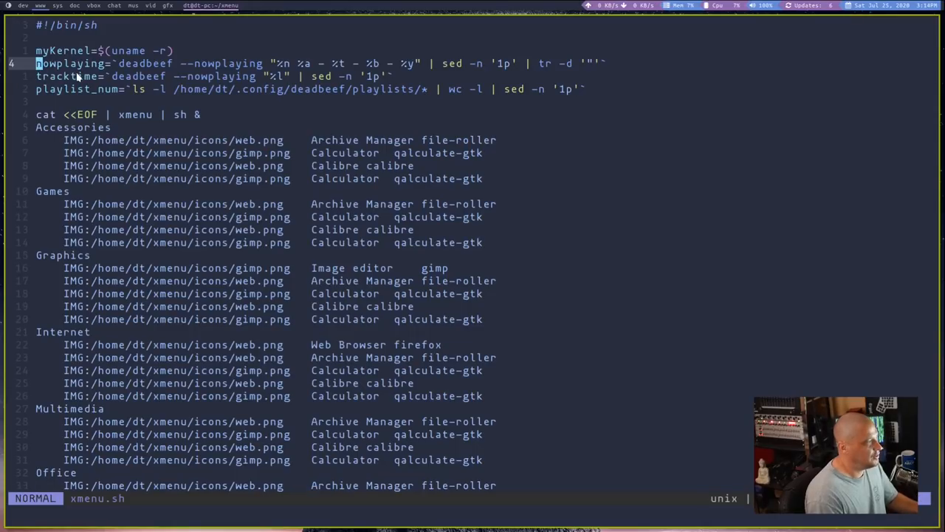
pyautogui.moveTo(159, 75)
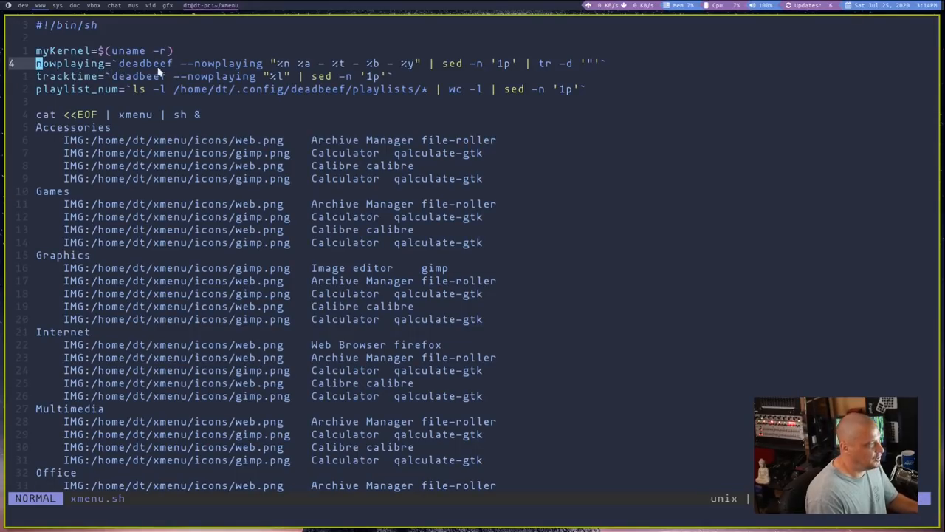
pyautogui.moveTo(126, 67)
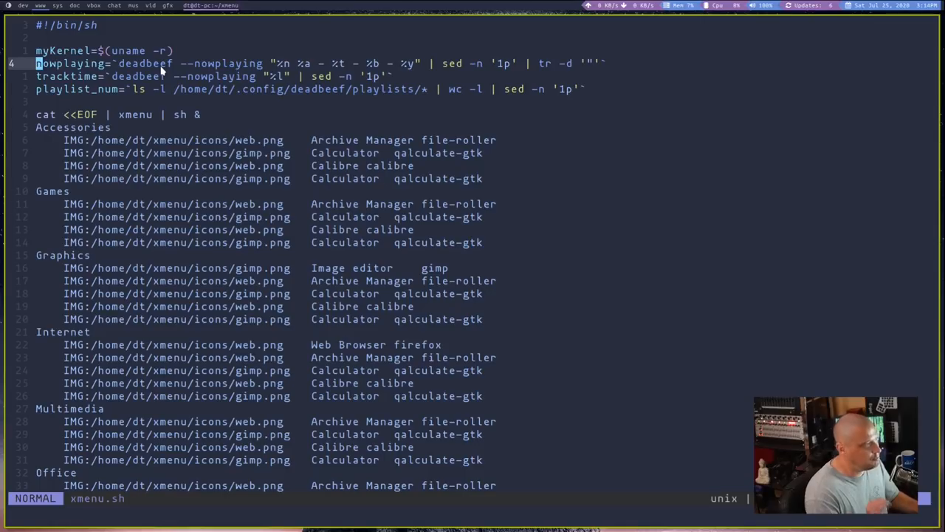
pyautogui.moveTo(476, 87)
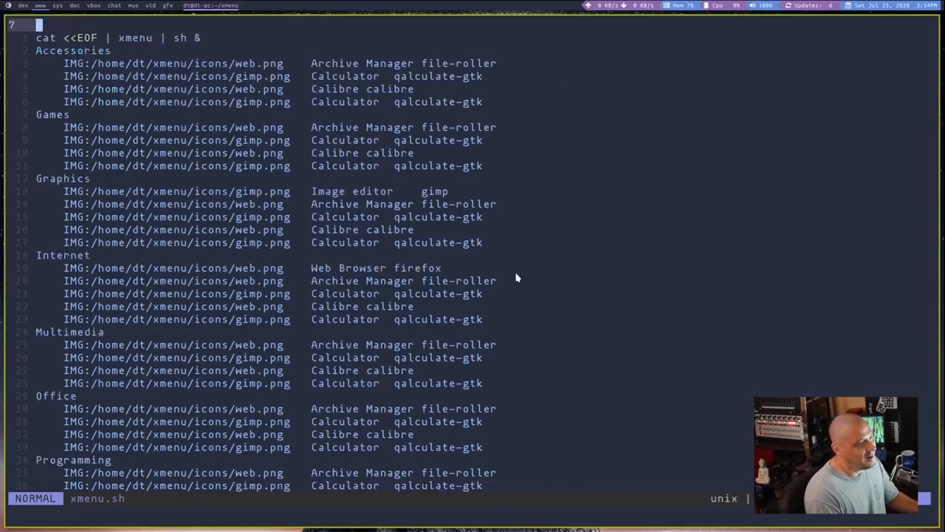
# Scroll to the $nowplaying Music Player line, briefly edit it, and quit Vim.
pyautogui.scroll(-3)
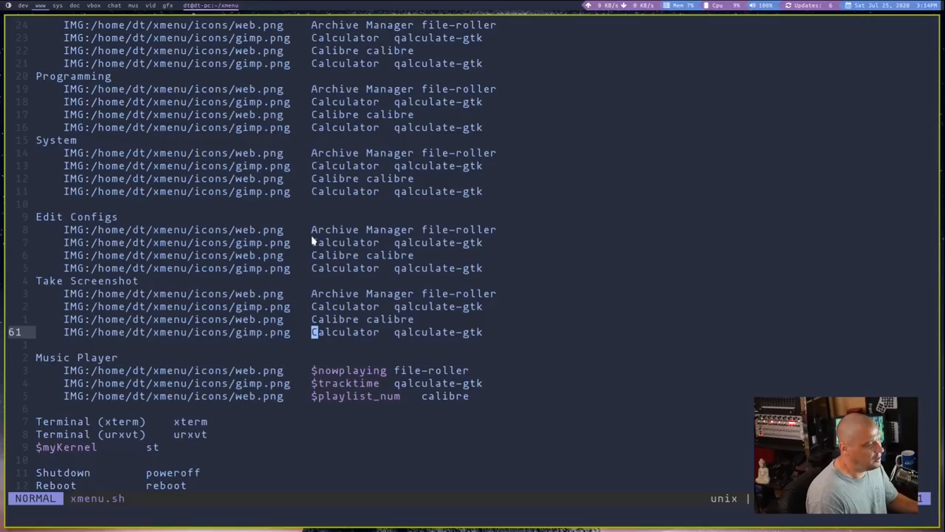
pyautogui.scroll(-3)
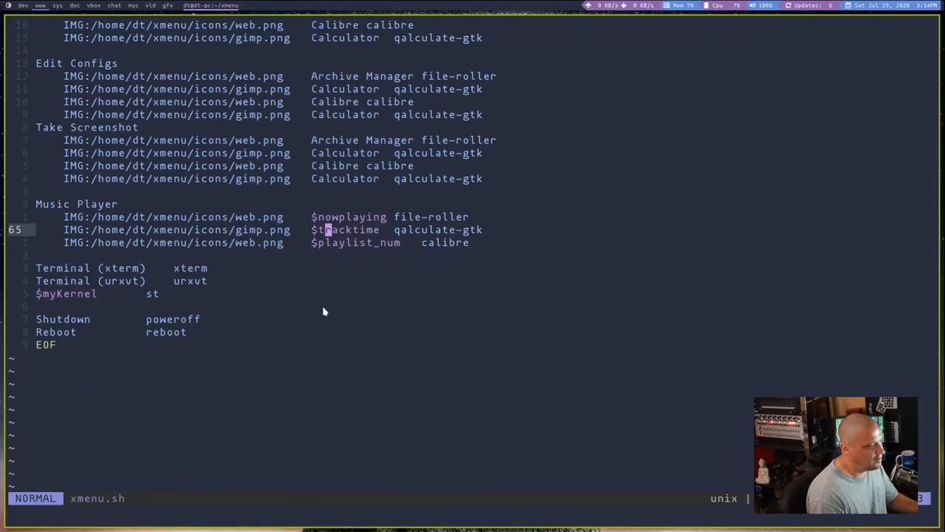
pyautogui.press('j')
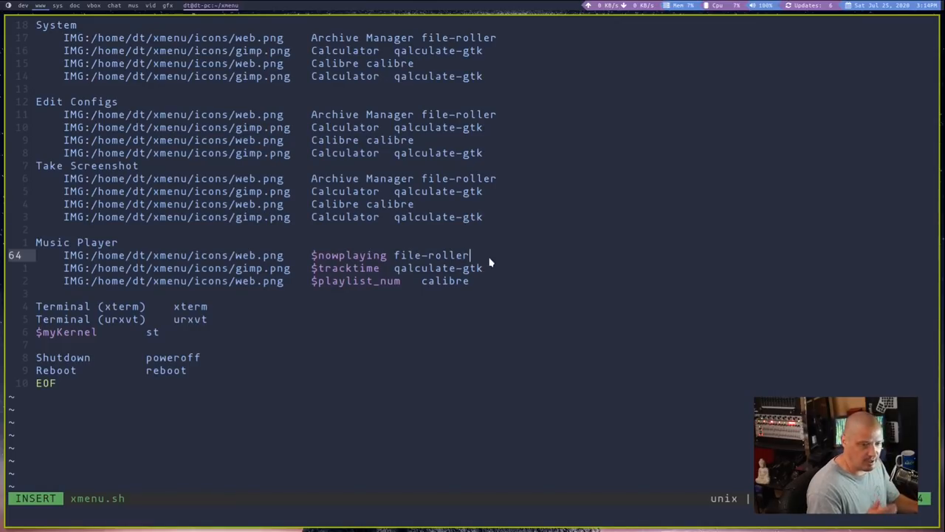
pyautogui.press('Escape')
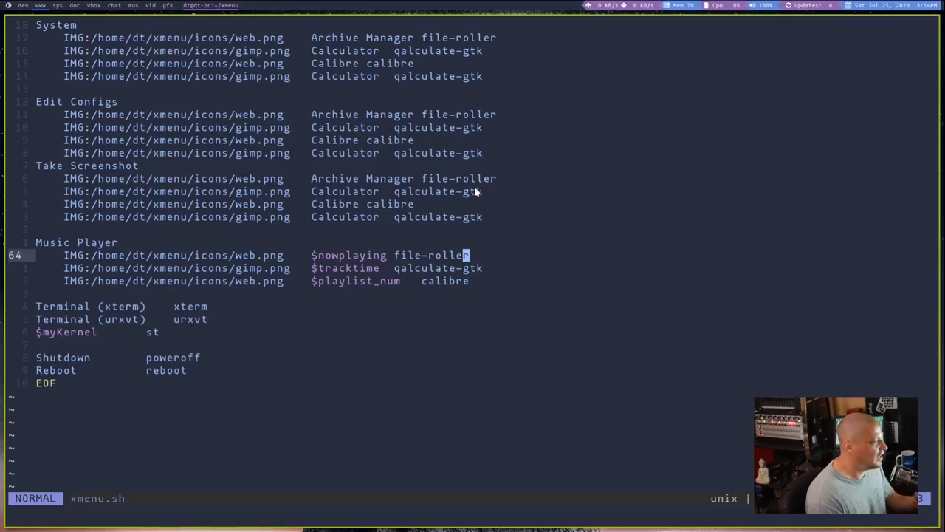
pyautogui.moveTo(45, 337)
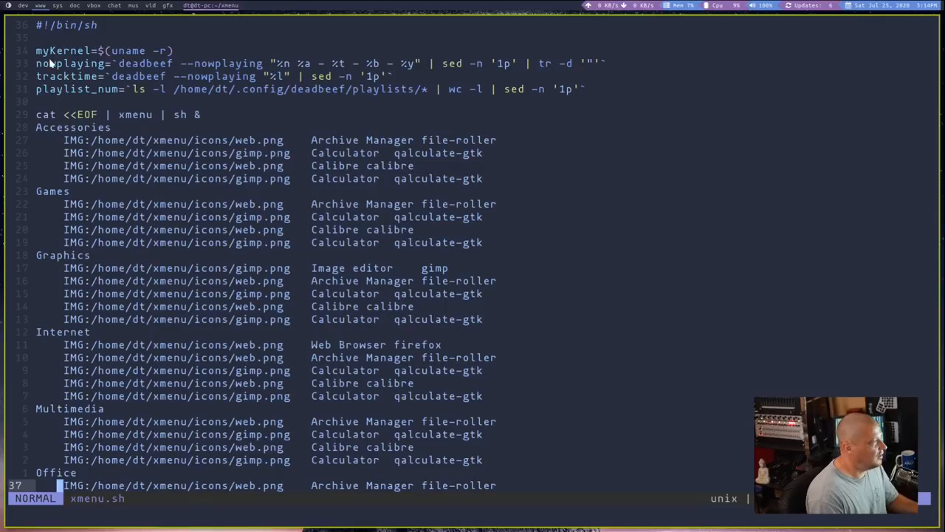
pyautogui.moveTo(173, 58)
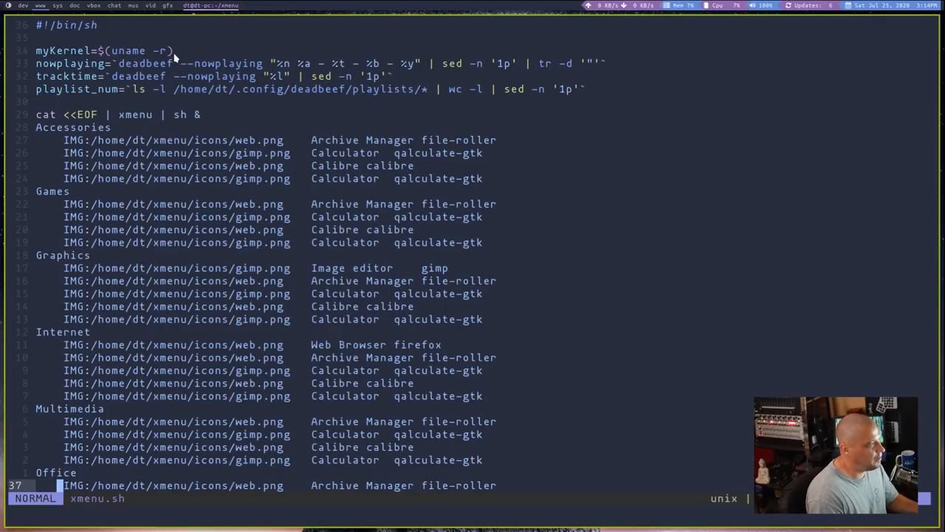
pyautogui.scroll(-3)
pyautogui.write('.')
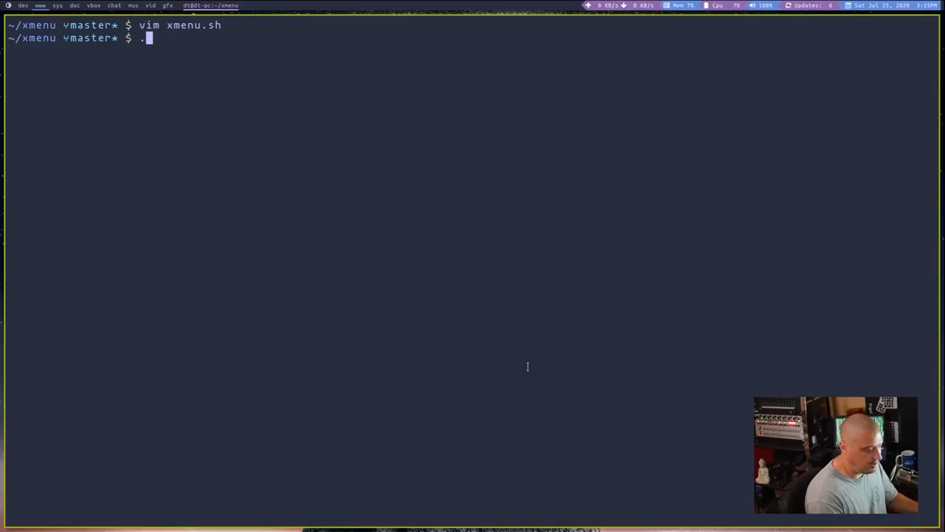
# Run ./xmenu.sh and right-click to show the kernel and DeaDBeeF track menu.
pyautogui.write('/xmenu')
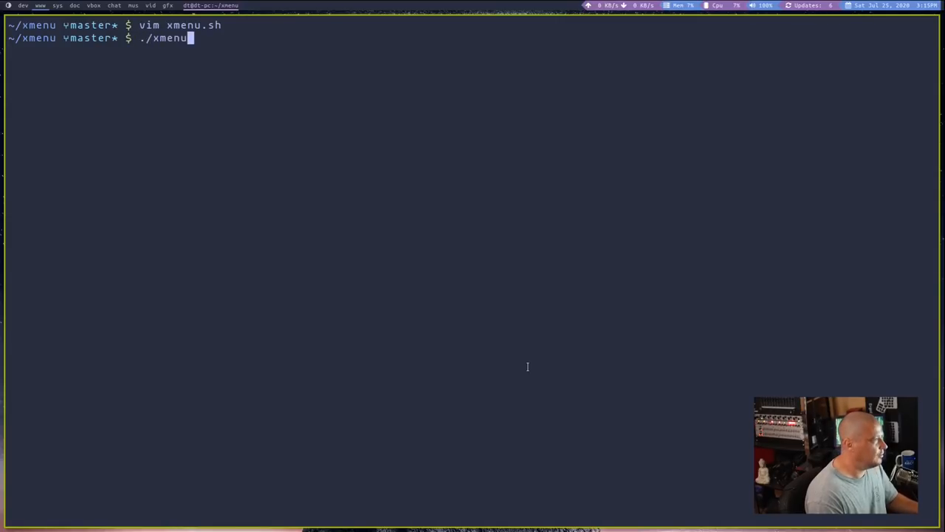
pyautogui.rightClick(528, 369)
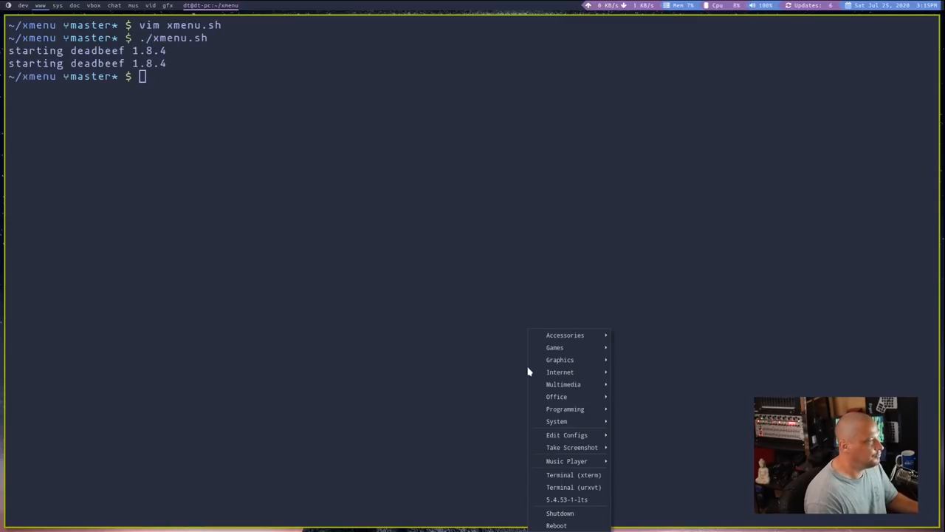
pyautogui.moveTo(564, 384)
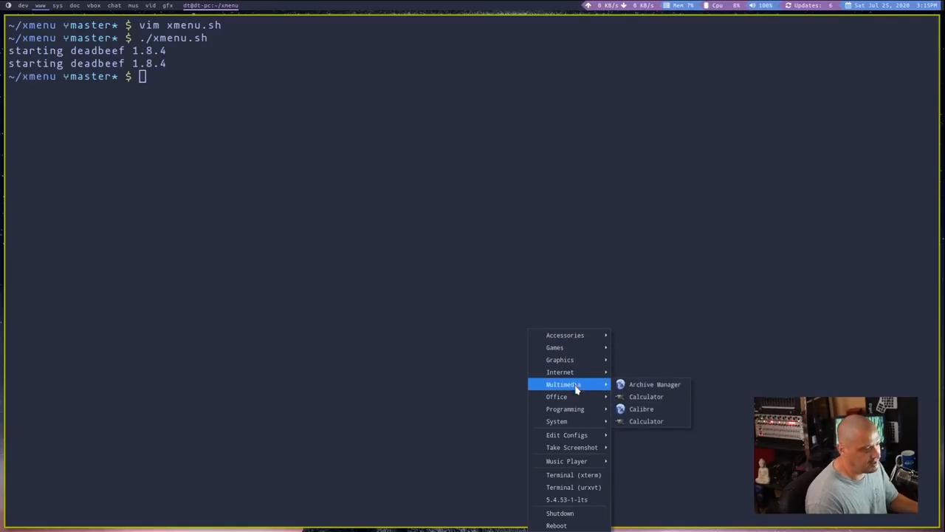
pyautogui.moveTo(569, 499)
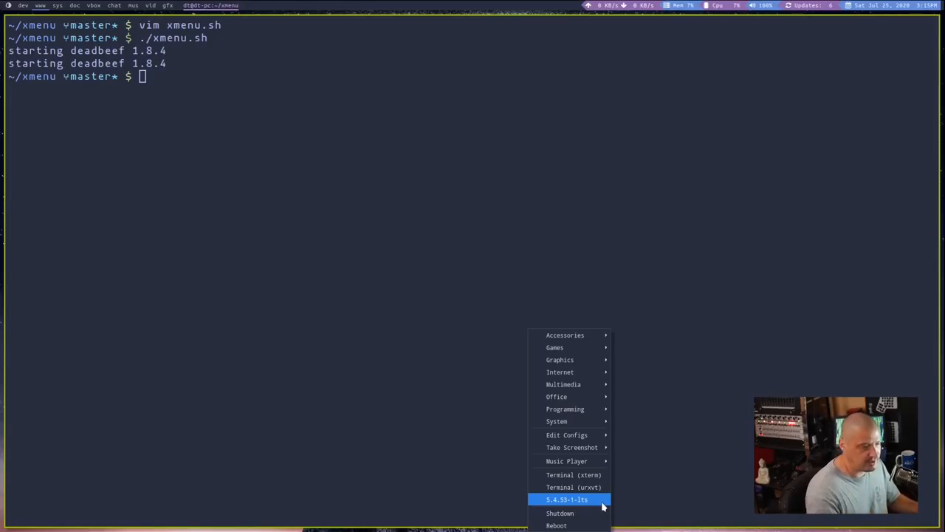
pyautogui.moveTo(566, 460)
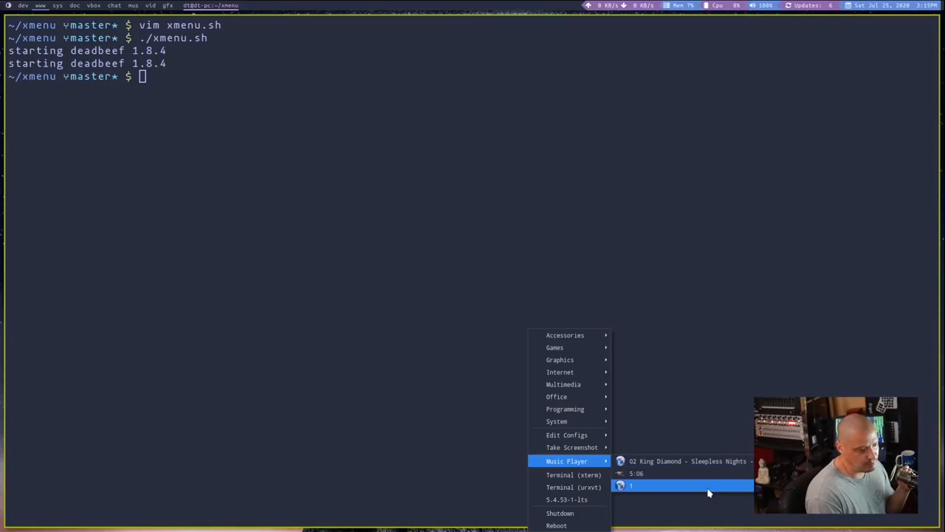
pyautogui.moveTo(556, 421)
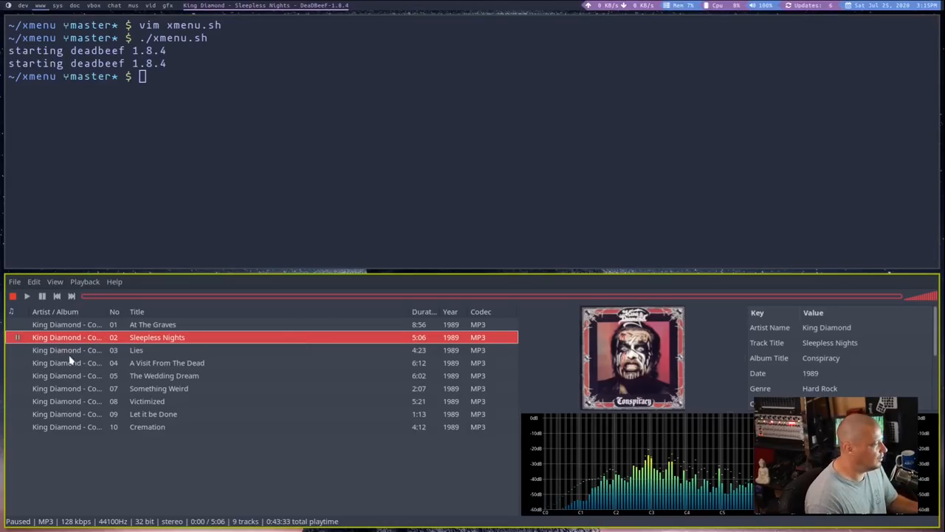
# Play the track Lies in DeaDBeeF and rerun ./xmenu.sh.
pyautogui.doubleClick(135, 349)
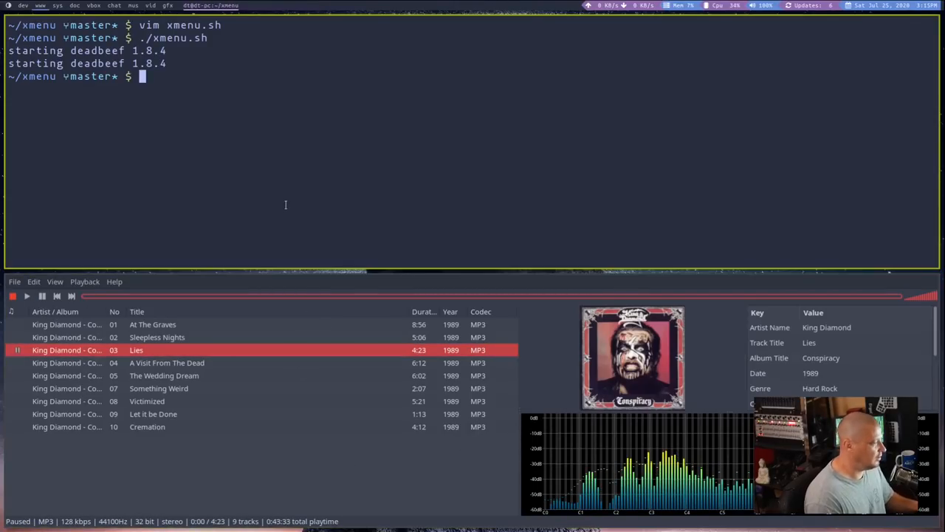
pyautogui.write('./xmenu.sh')
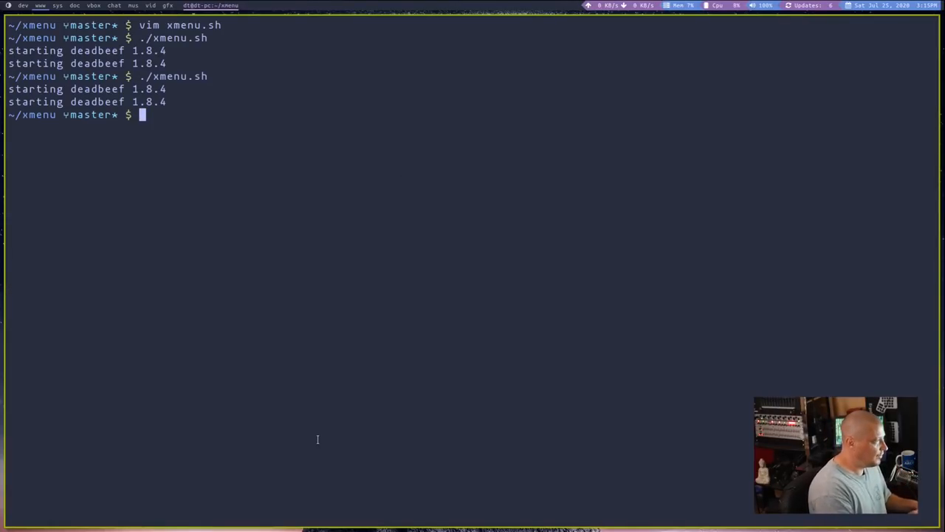
# Reopen xmenu.sh in Vim showing myKernel, nowplaying, tracktime and playlist_num variables.
pyautogui.write('vim xmenu.sh')
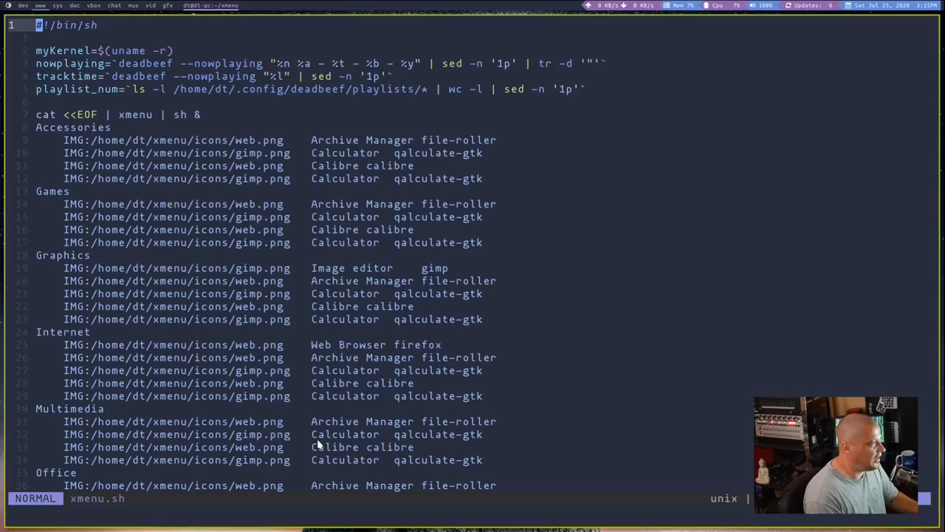
pyautogui.moveTo(545, 290)
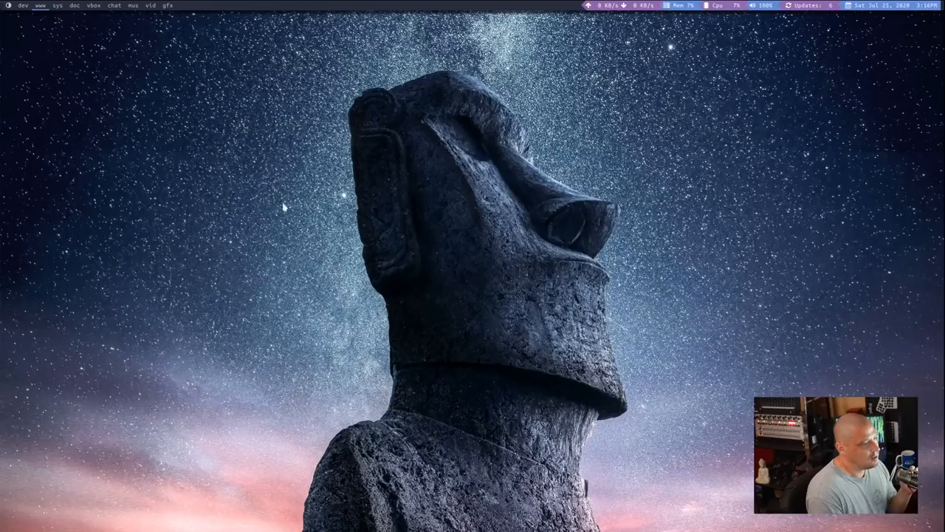
pyautogui.moveTo(274, 305)
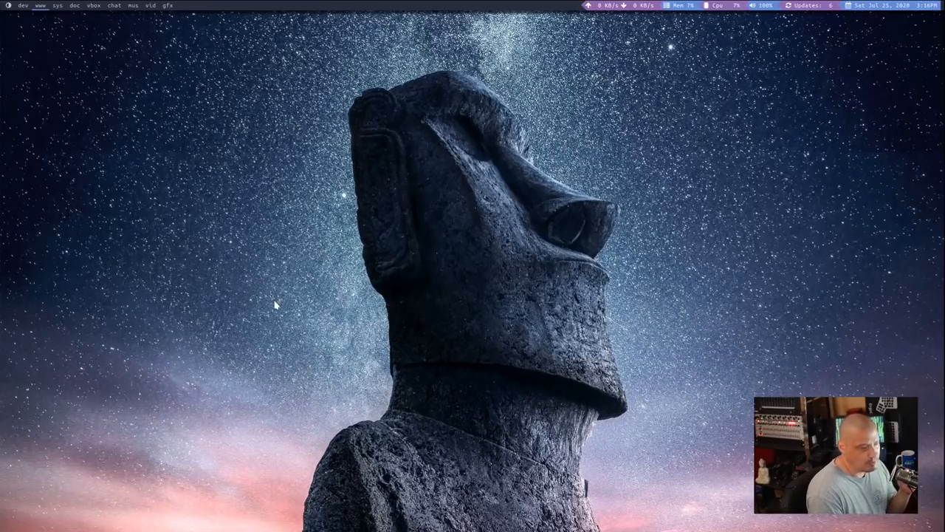
pyautogui.moveTo(271, 307)
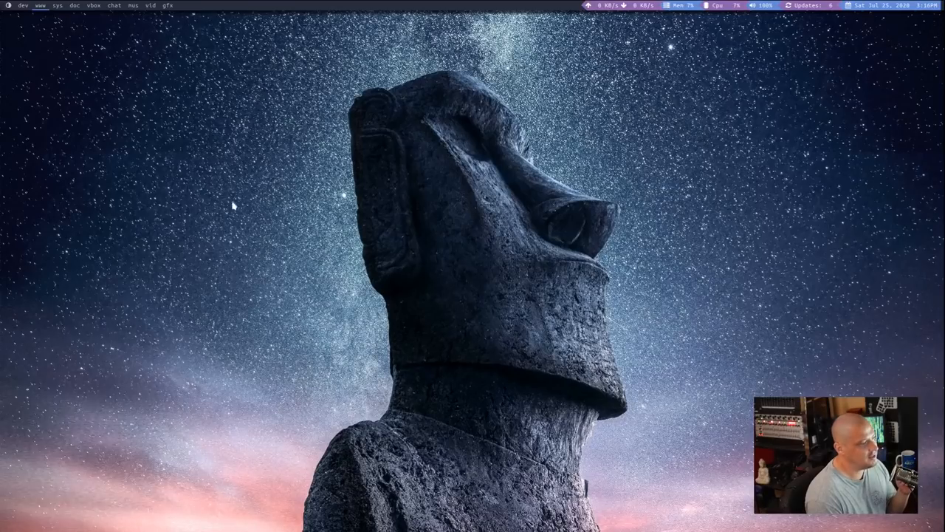
pyautogui.moveTo(227, 159)
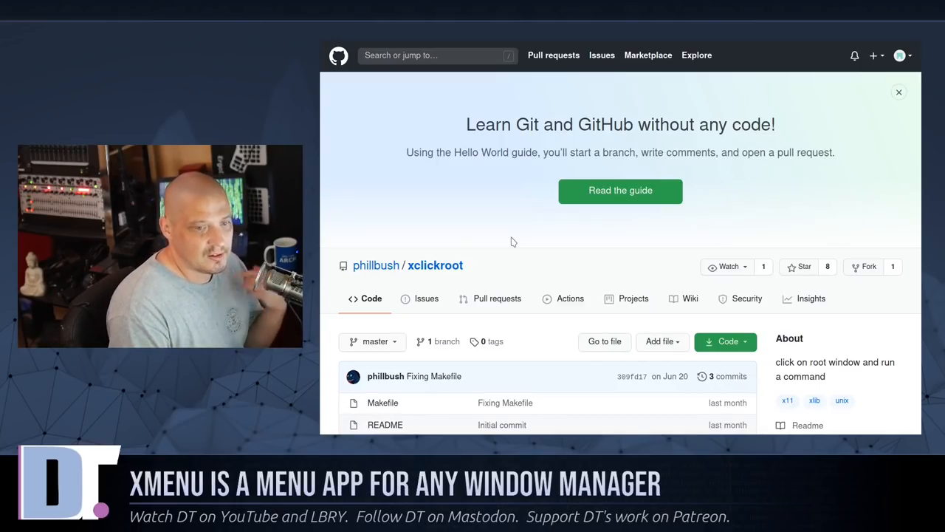
# Scroll the xclickroot README through installation, usage options and license.
pyautogui.click(899, 92)
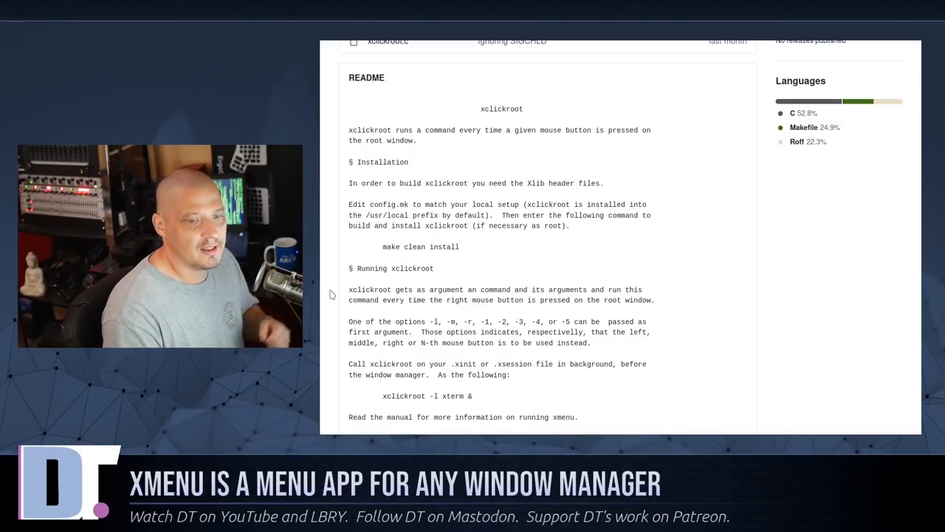
pyautogui.scroll(-3)
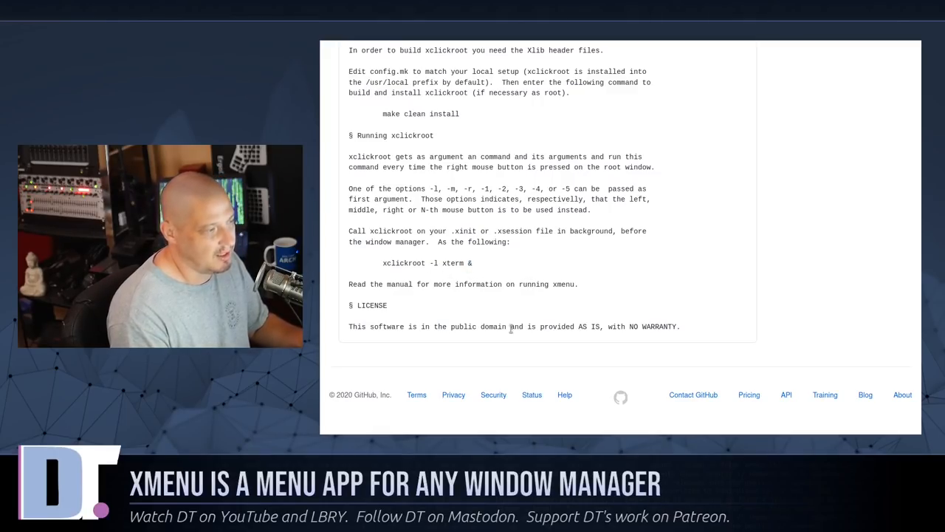
pyautogui.moveTo(493, 394)
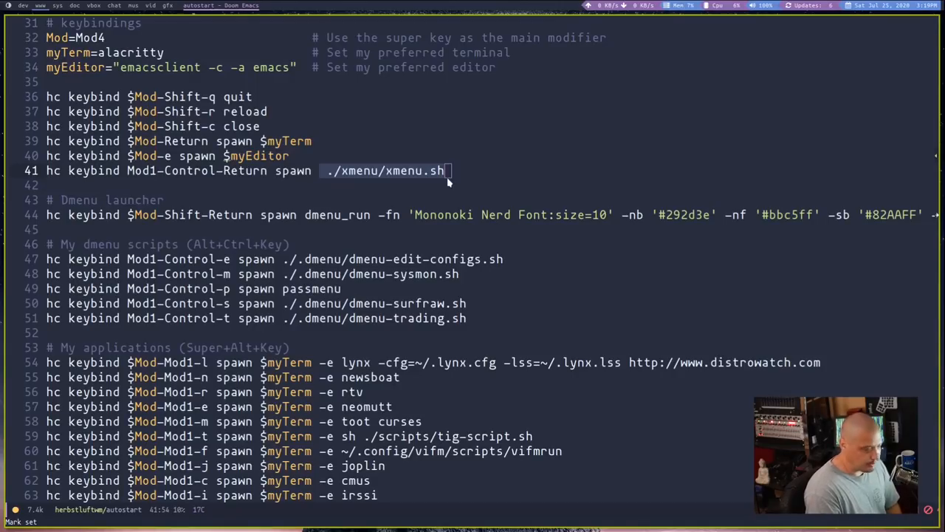
pyautogui.moveTo(125, 188)
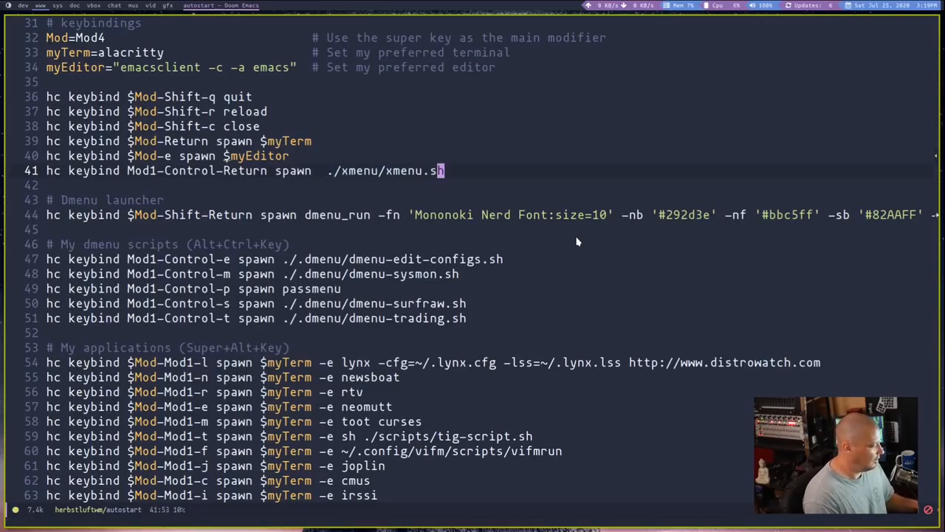
# Right-click over the editor to test that the xmenu menu appears.
pyautogui.rightClick(578, 241)
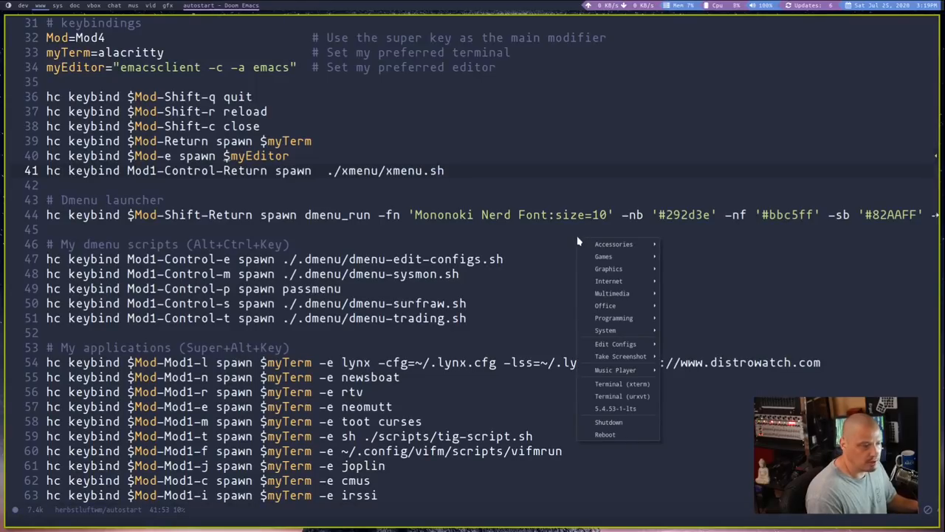
pyautogui.moveTo(613, 317)
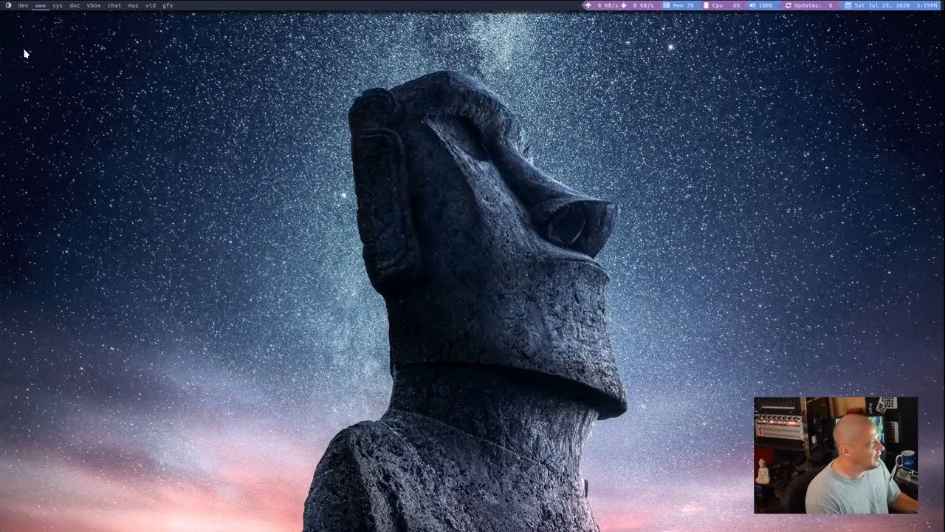
pyautogui.moveTo(20, 45)
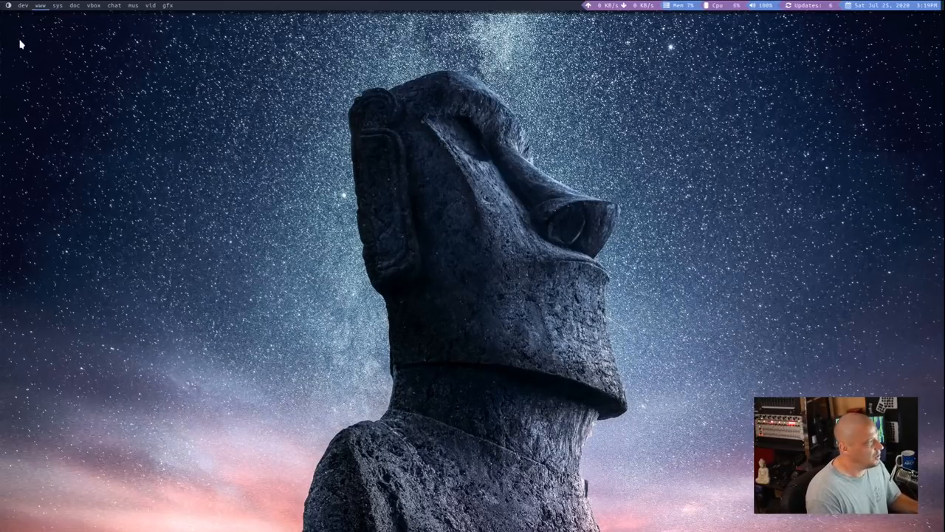
pyautogui.moveTo(20, 57)
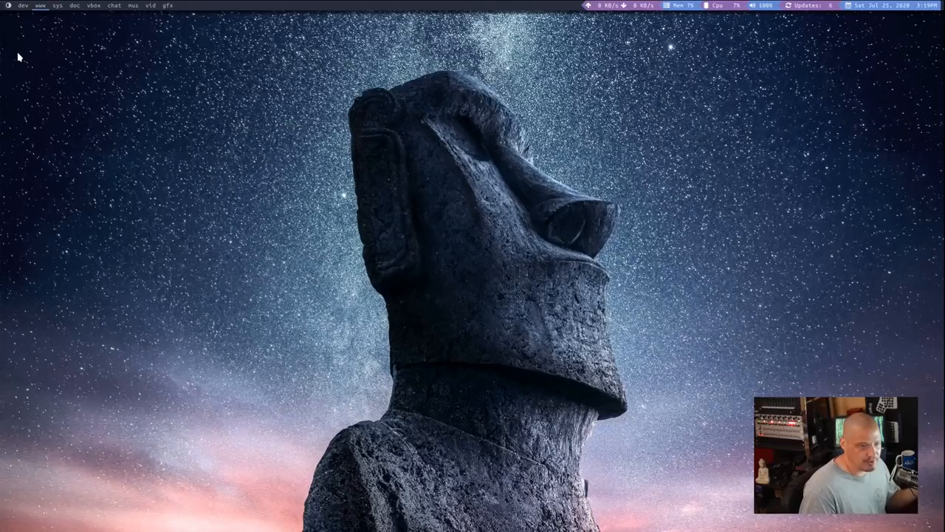
pyautogui.moveTo(73, 159)
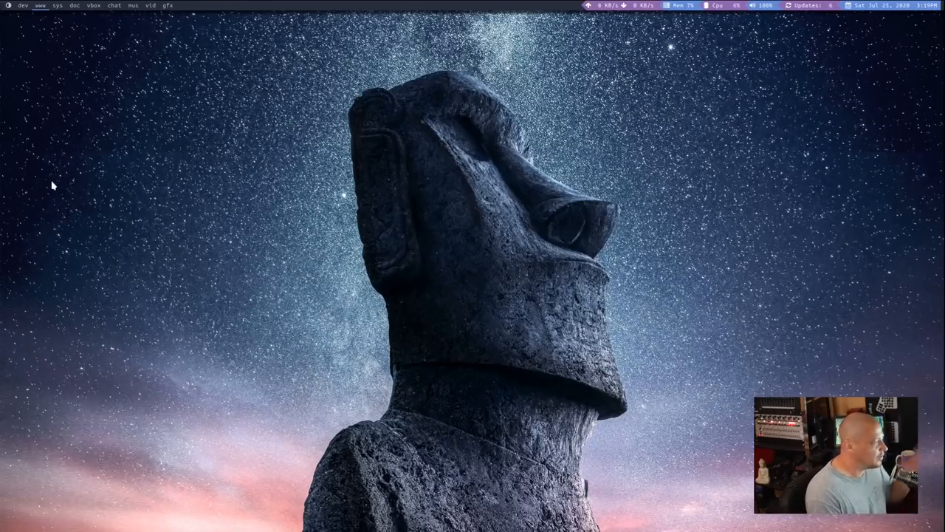
# Open xmenu on the desktop, expand System, dismiss it, then reopen it by right-clicking.
pyautogui.click(7, 5)
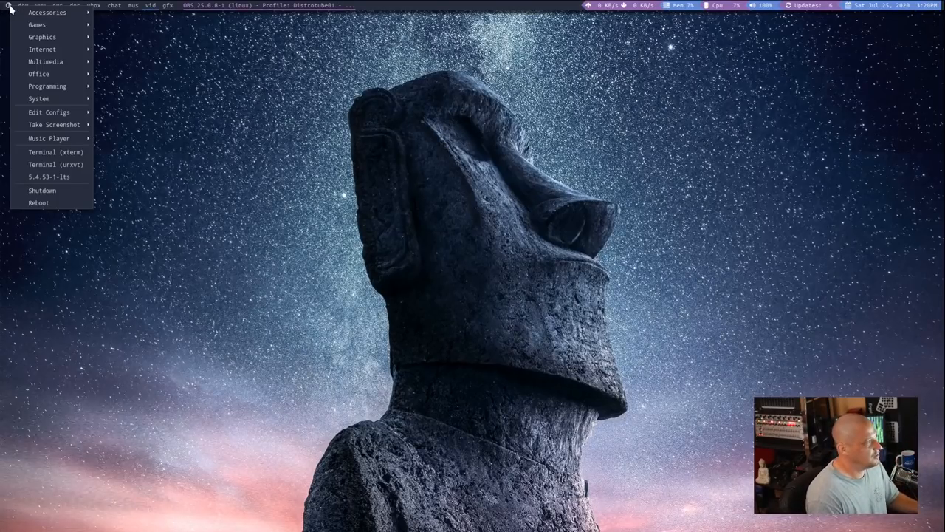
pyautogui.click(39, 99)
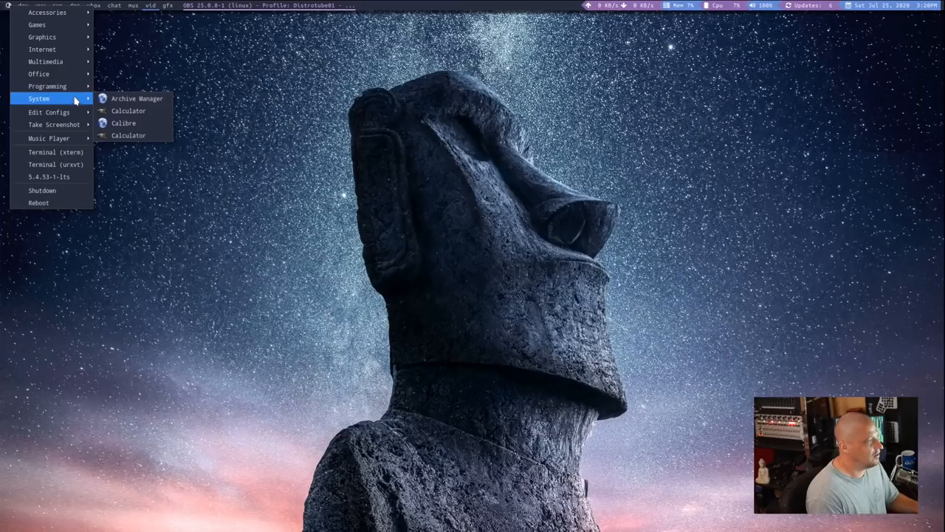
pyautogui.click(246, 346)
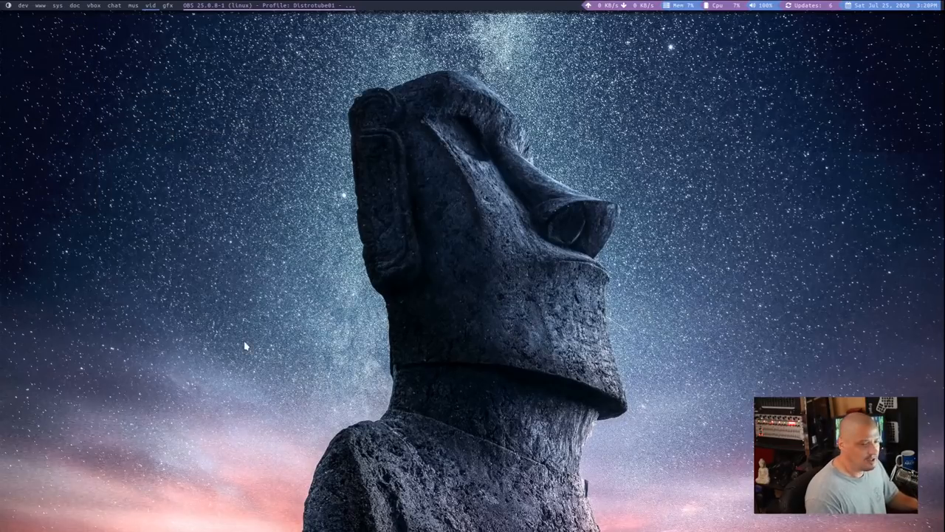
pyautogui.rightClick(245, 345)
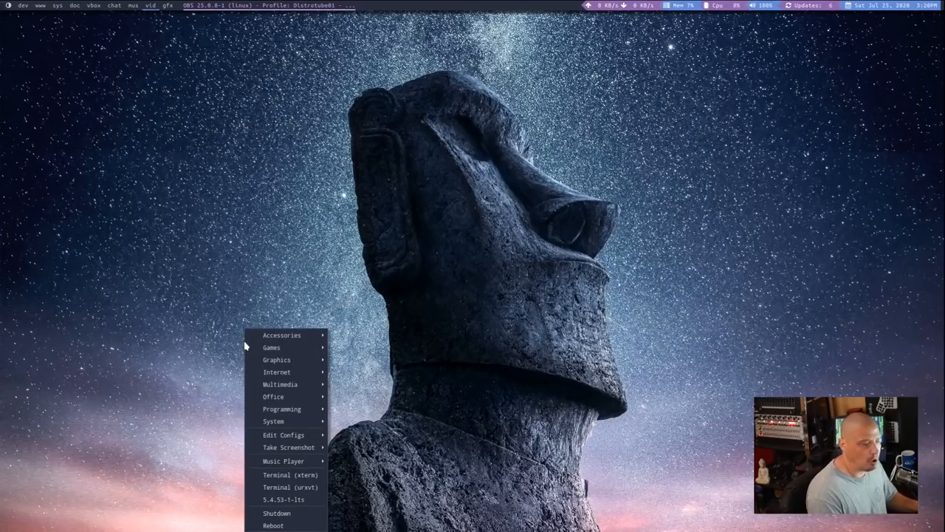